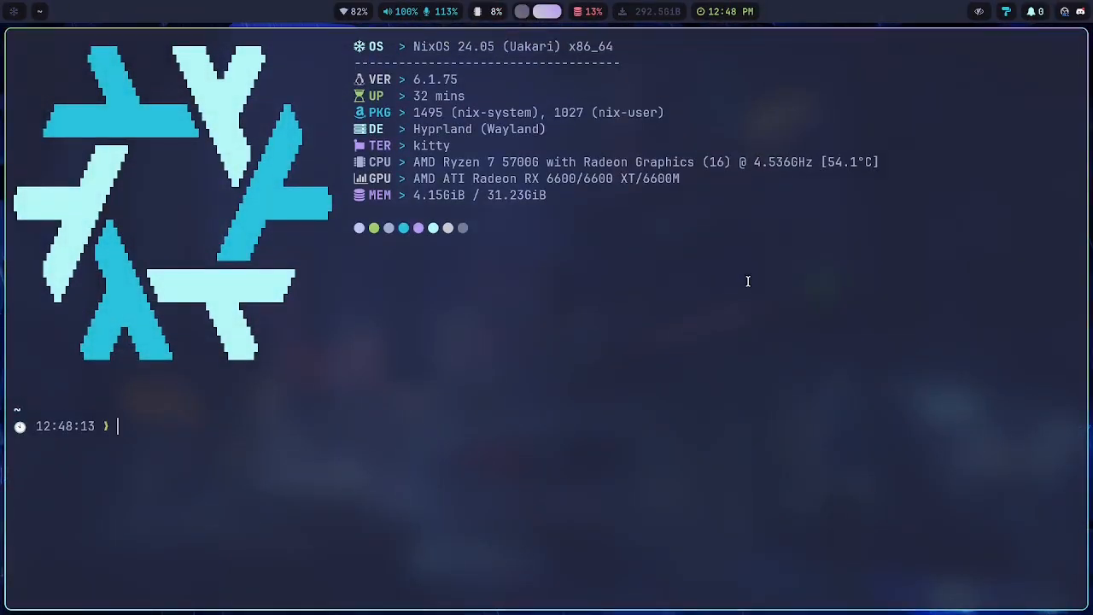
Change into the zaneyos/ folder with cd and list its contents with ls
{"action": "type", "text": "cd zaneyos/"}
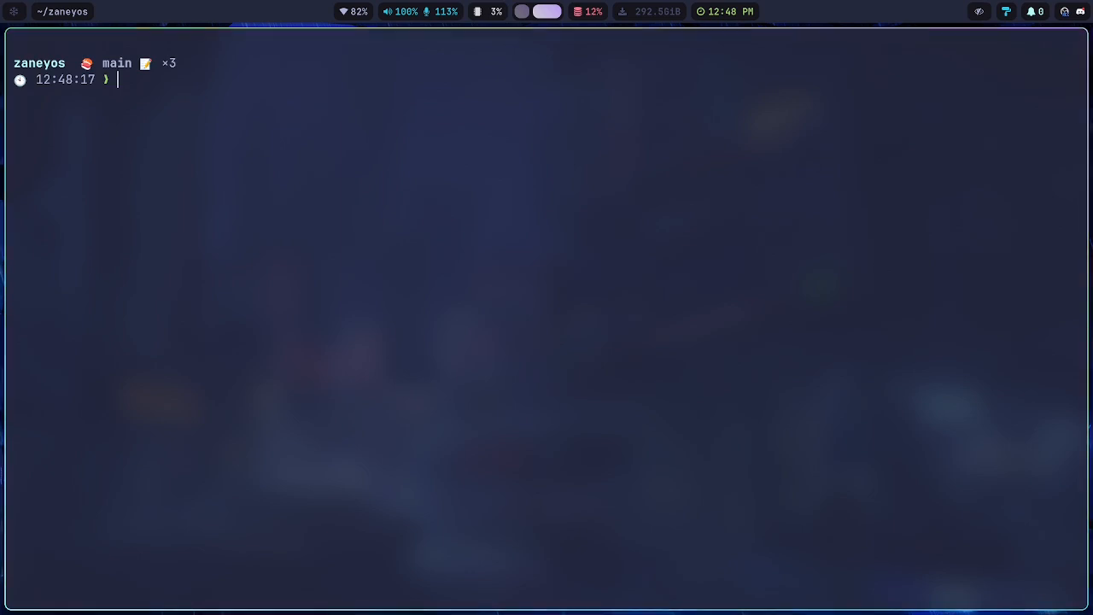
{"action": "type", "text": "ls"}
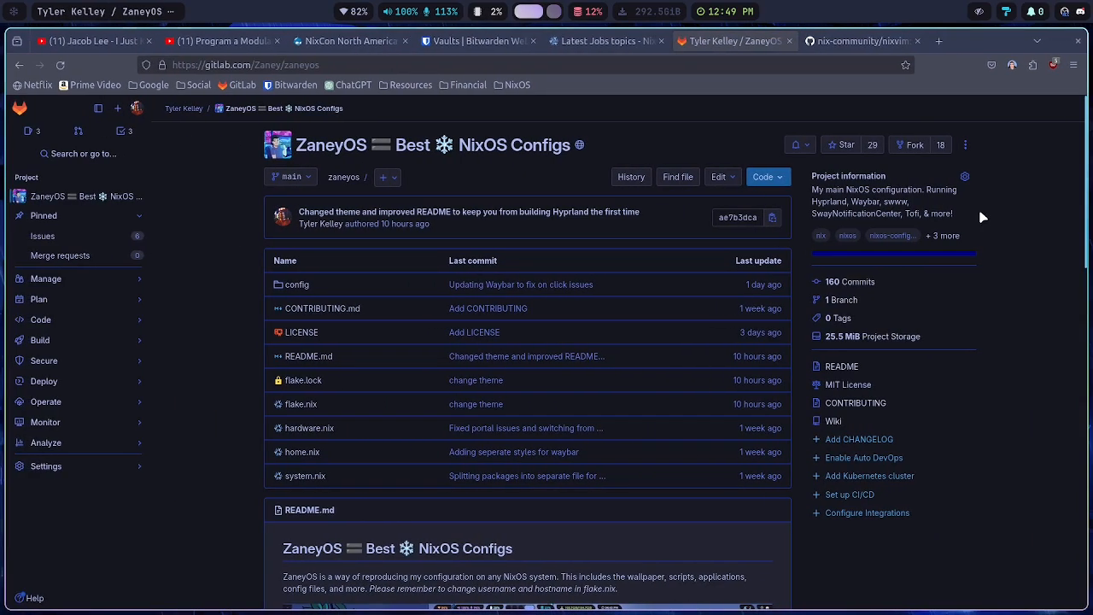
{"action": "scroll", "scroll_direction": "down", "scroll_amount": 3}
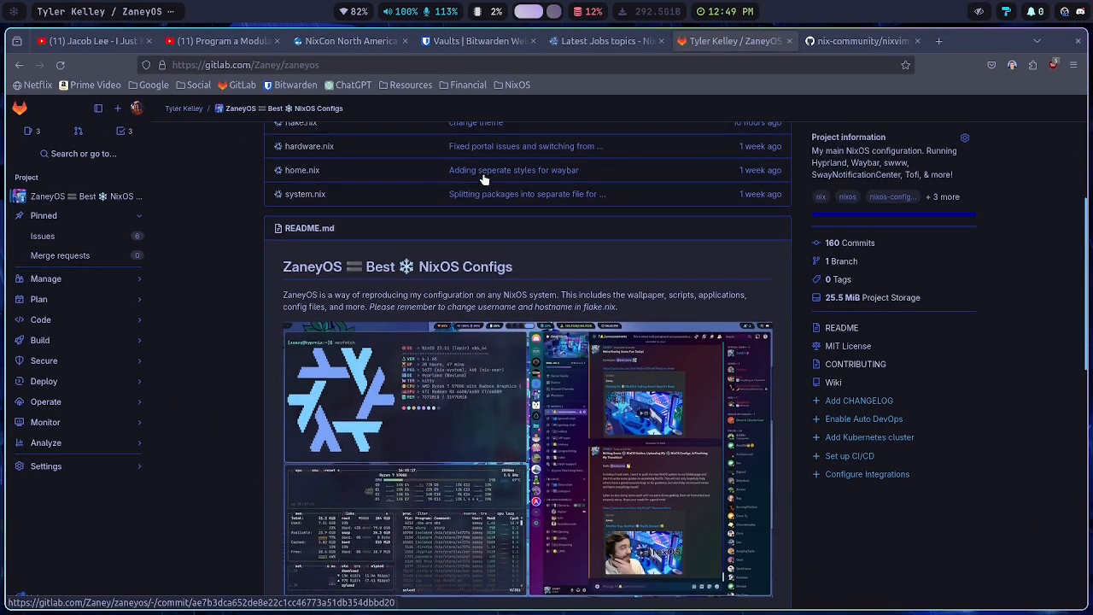
{"action": "scroll", "scroll_direction": "down", "scroll_amount": 3}
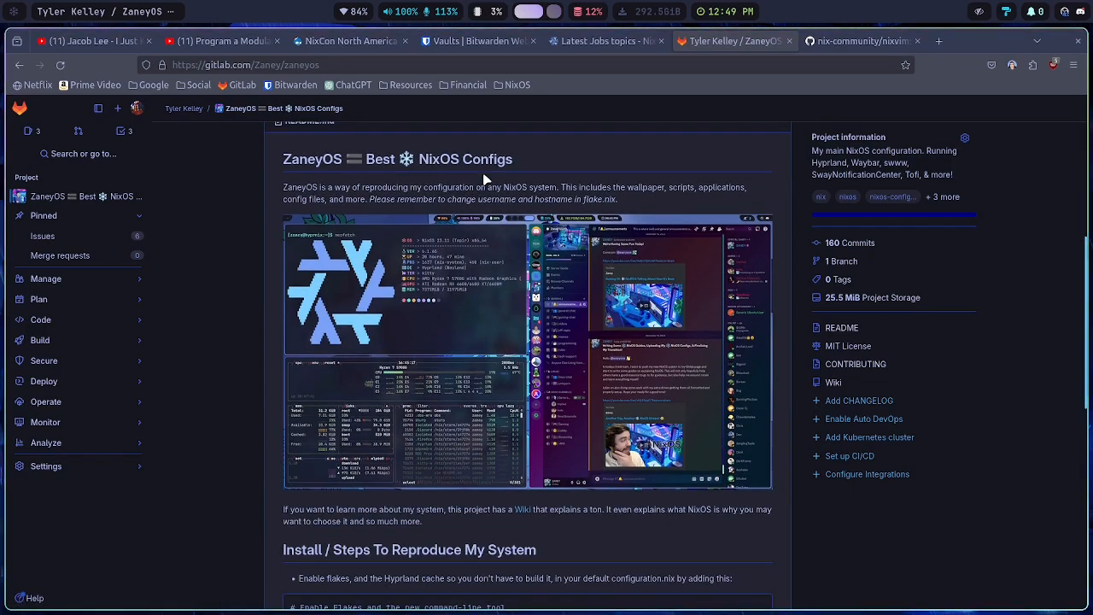
{"action": "scroll", "scroll_direction": "down", "scroll_amount": 3}
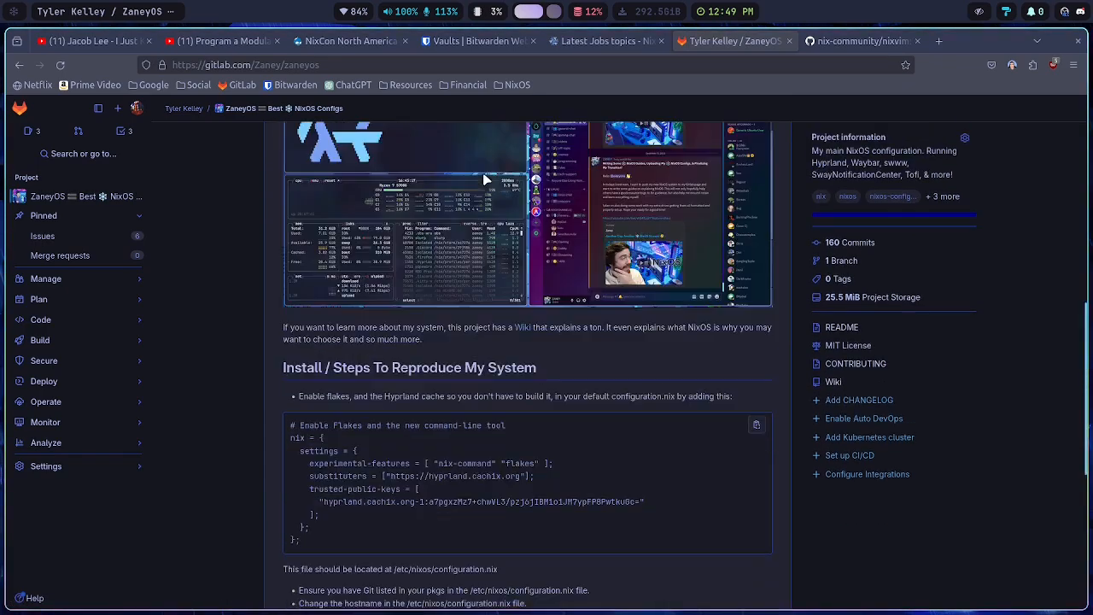
{"action": "scroll", "scroll_direction": "down", "scroll_amount": 3}
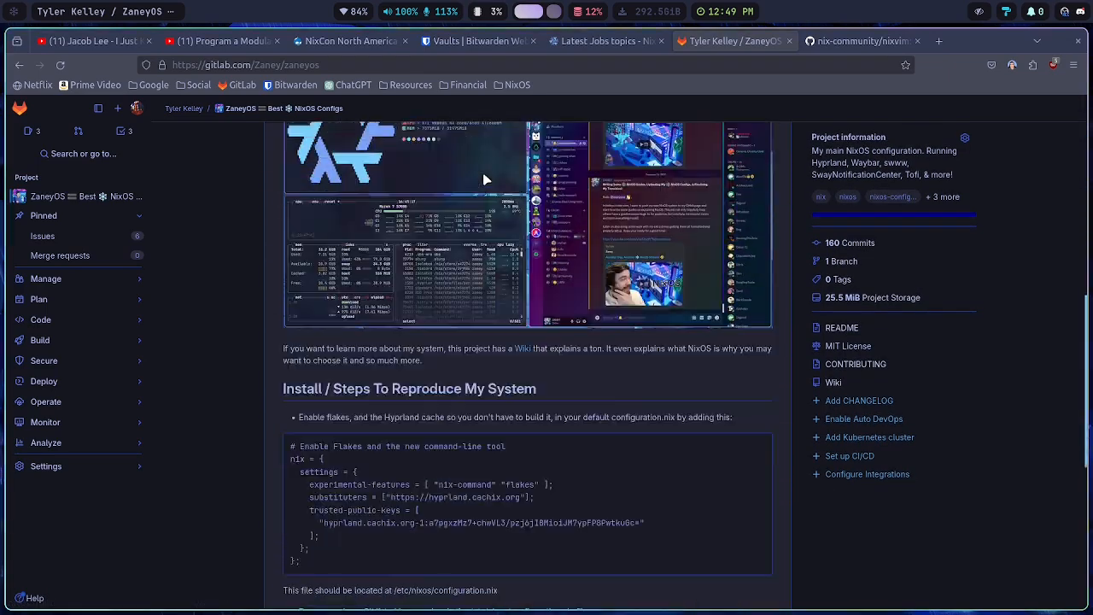
{"action": "scroll", "scroll_direction": "down", "scroll_amount": 3}
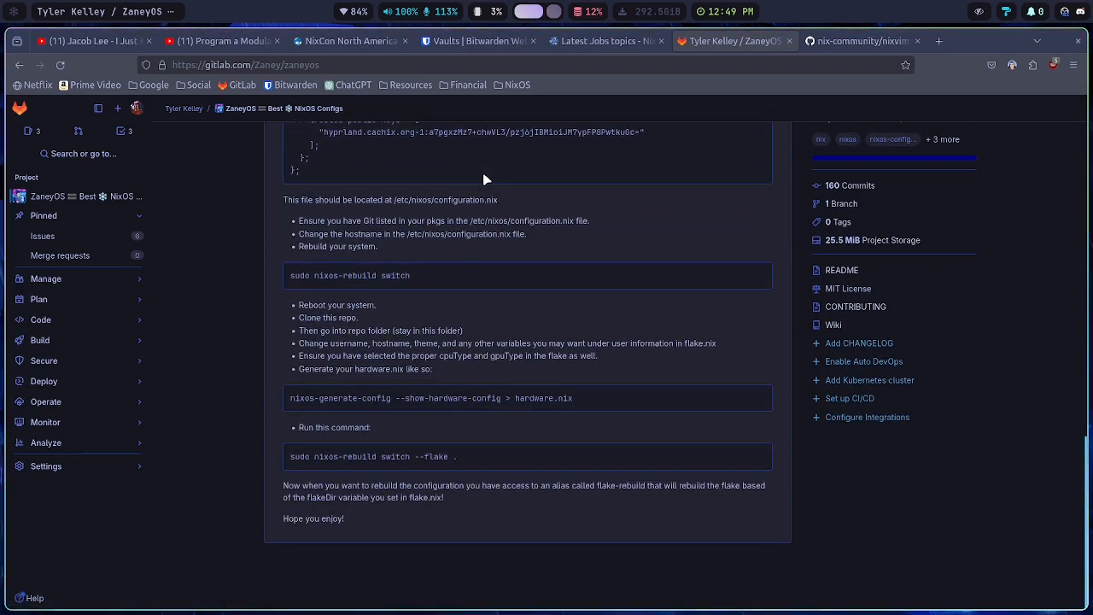
{"action": "scroll", "scroll_direction": "up", "scroll_amount": 3}
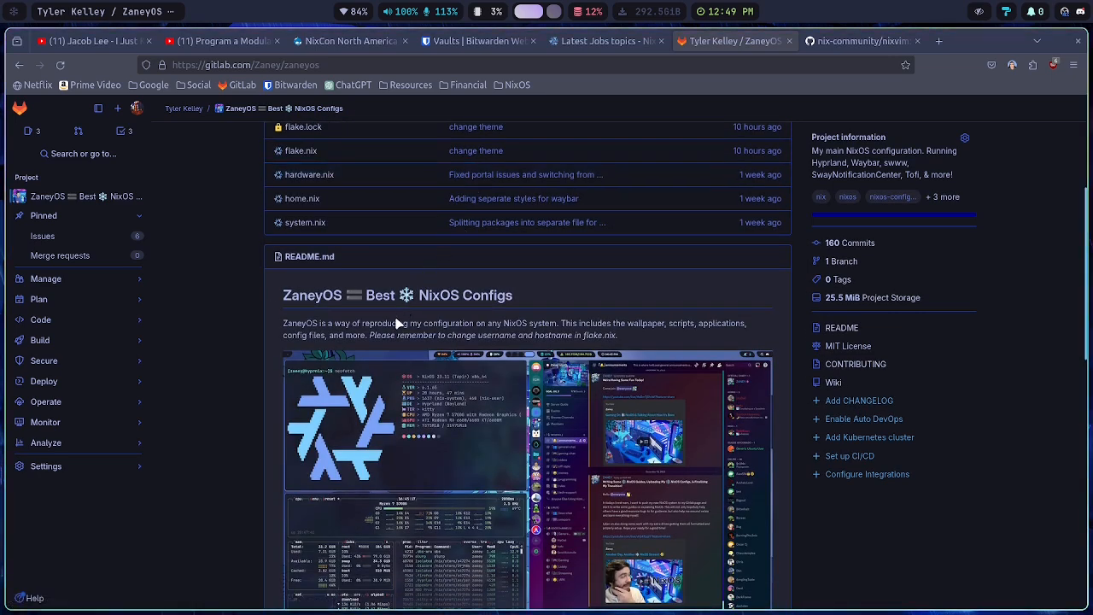
{"action": "scroll", "scroll_direction": "down", "scroll_amount": 3}
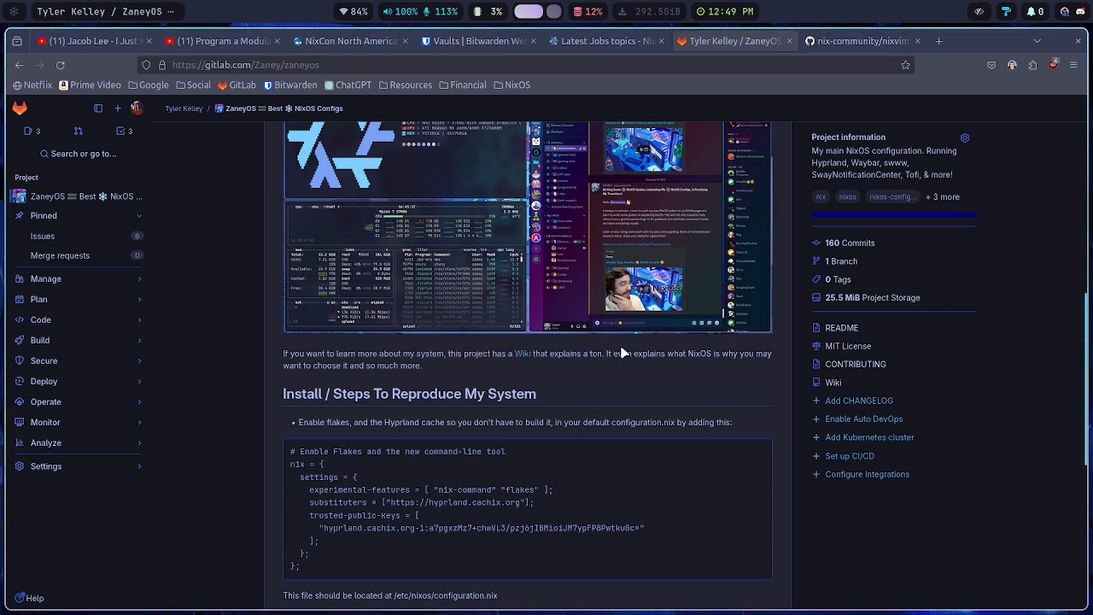
{"action": "mouse_move", "coordinate": [572, 344]}
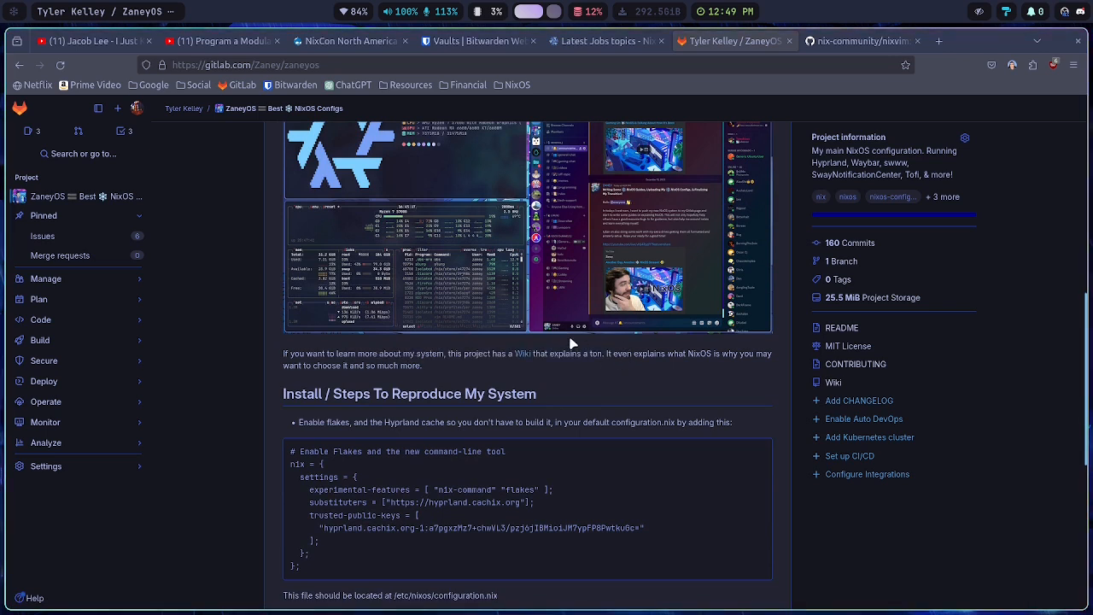
{"action": "mouse_move", "coordinate": [555, 296]}
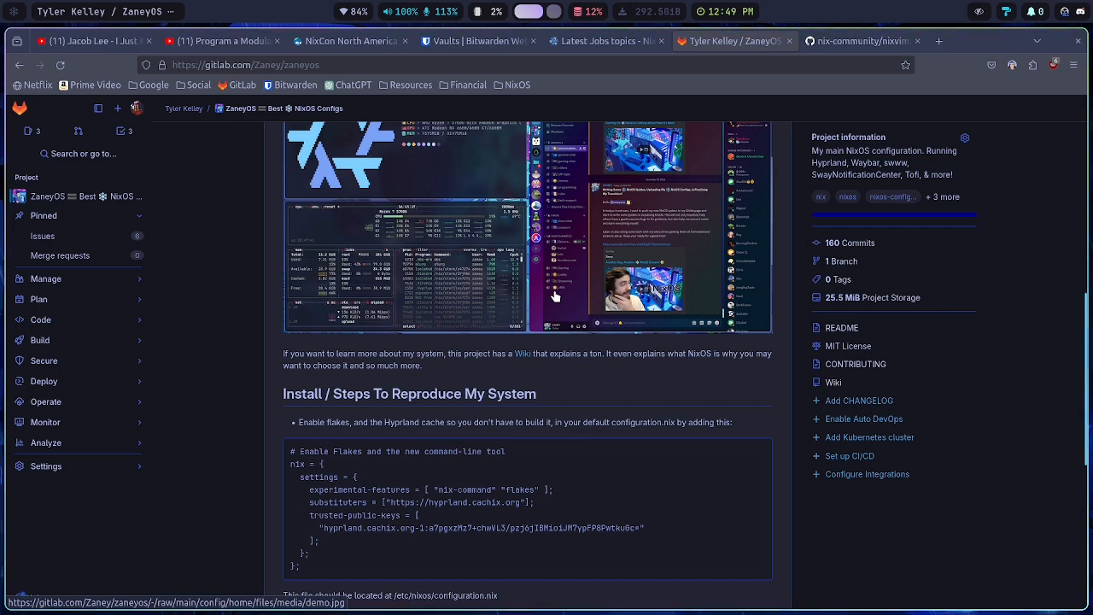
{"action": "scroll", "scroll_direction": "down", "scroll_amount": 3}
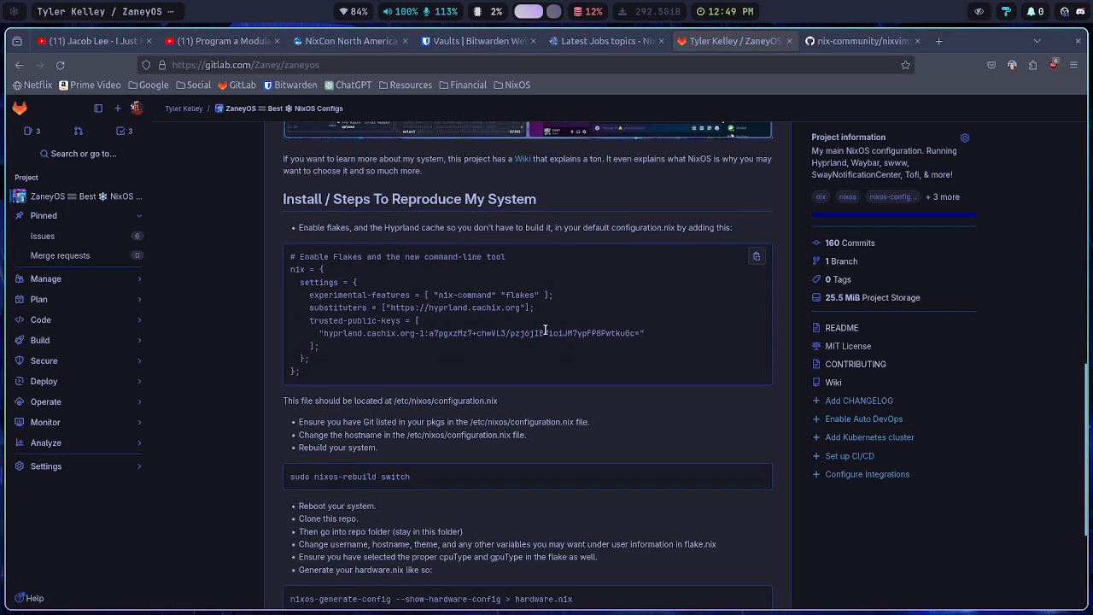
{"action": "mouse_move", "coordinate": [461, 294]}
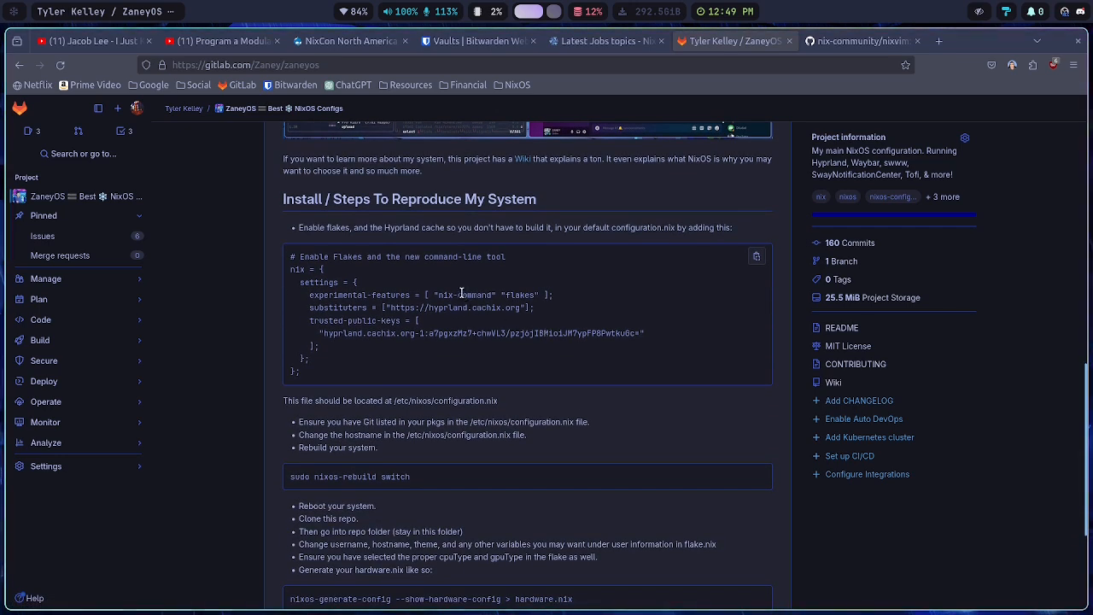
{"action": "mouse_move", "coordinate": [401, 296]}
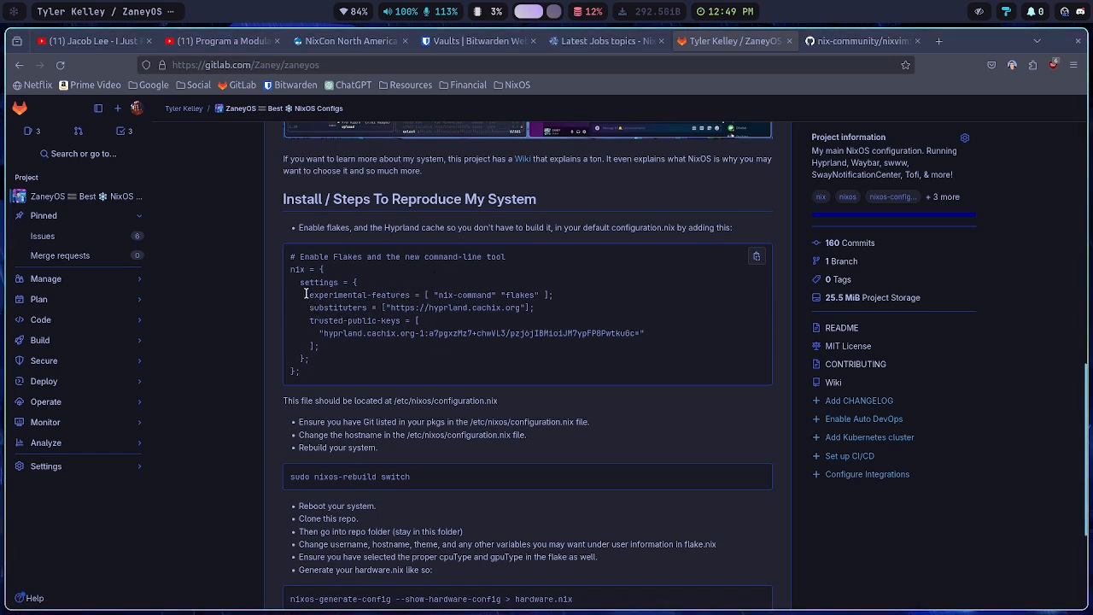
{"action": "left_click_drag", "start_coordinate": [306, 295], "coordinate": [395, 333]}
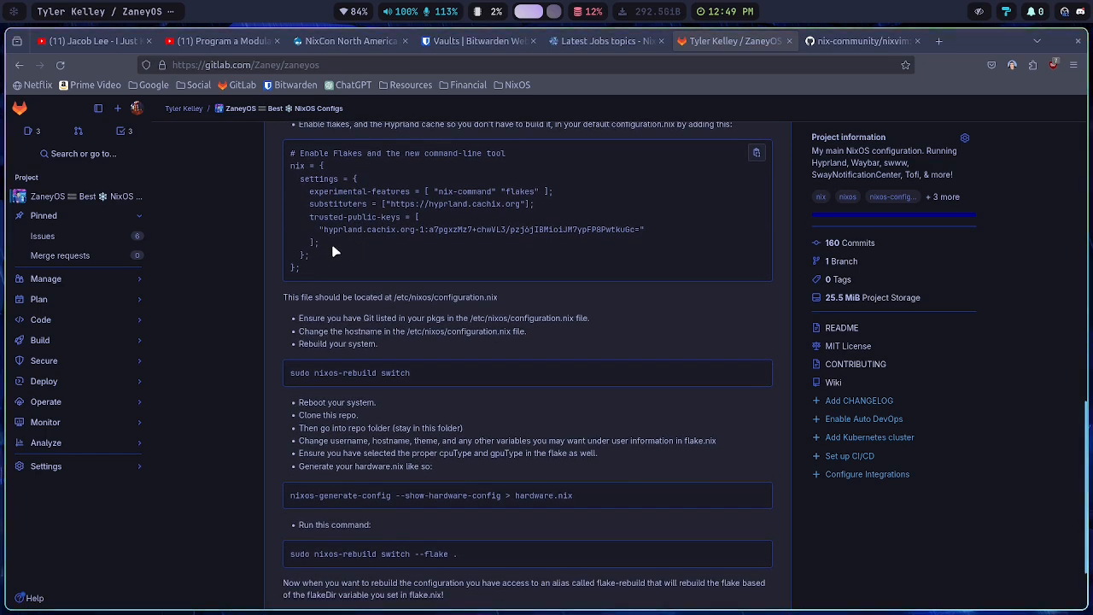
{"action": "mouse_move", "coordinate": [322, 250]}
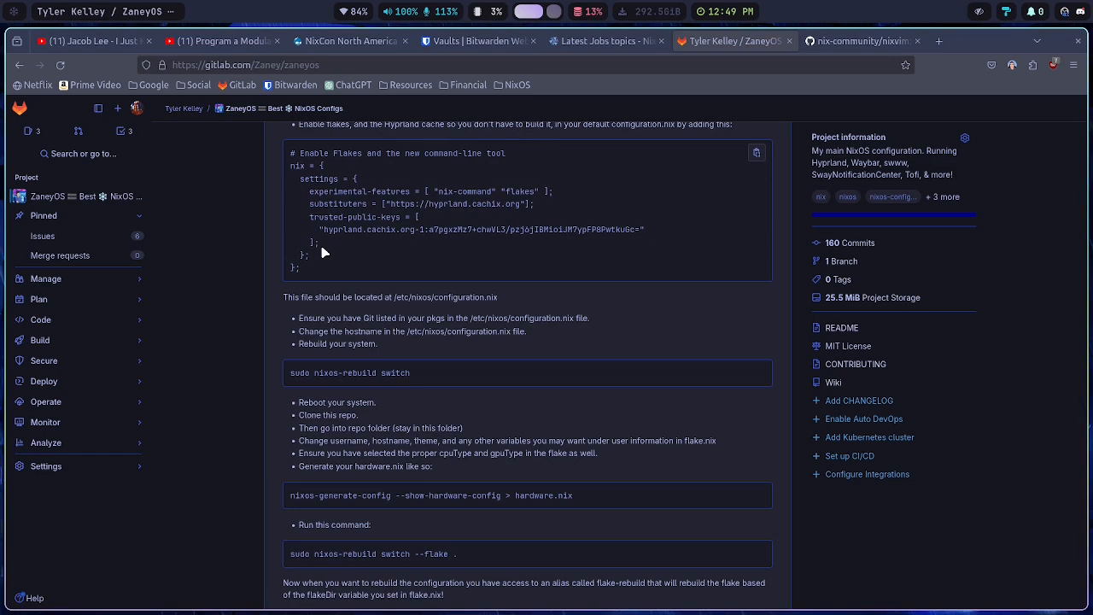
{"action": "scroll", "scroll_direction": "down", "scroll_amount": 3}
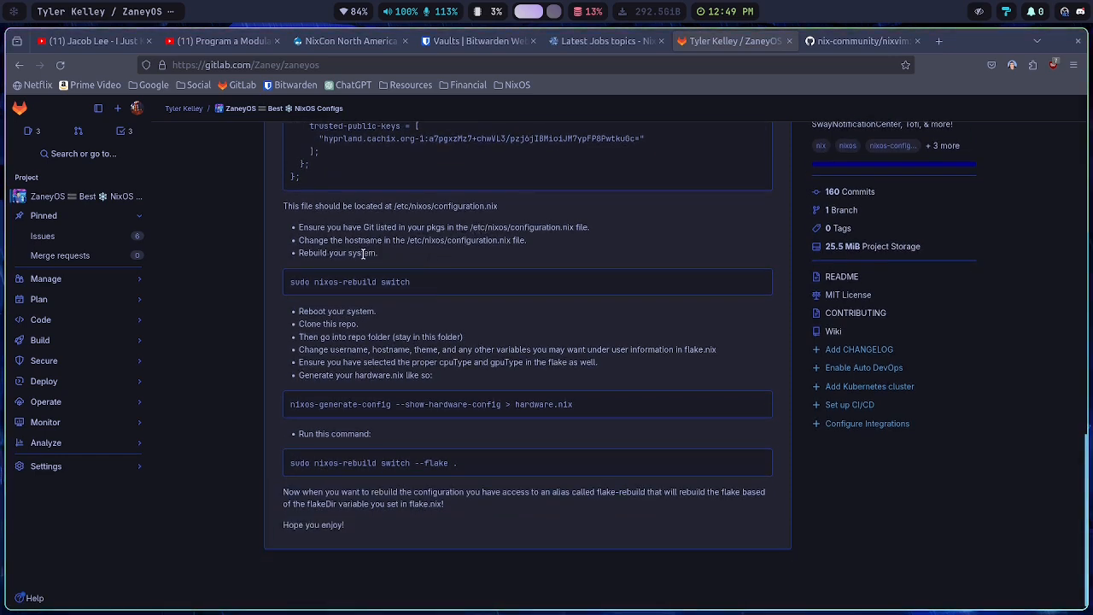
{"action": "mouse_move", "coordinate": [351, 282]}
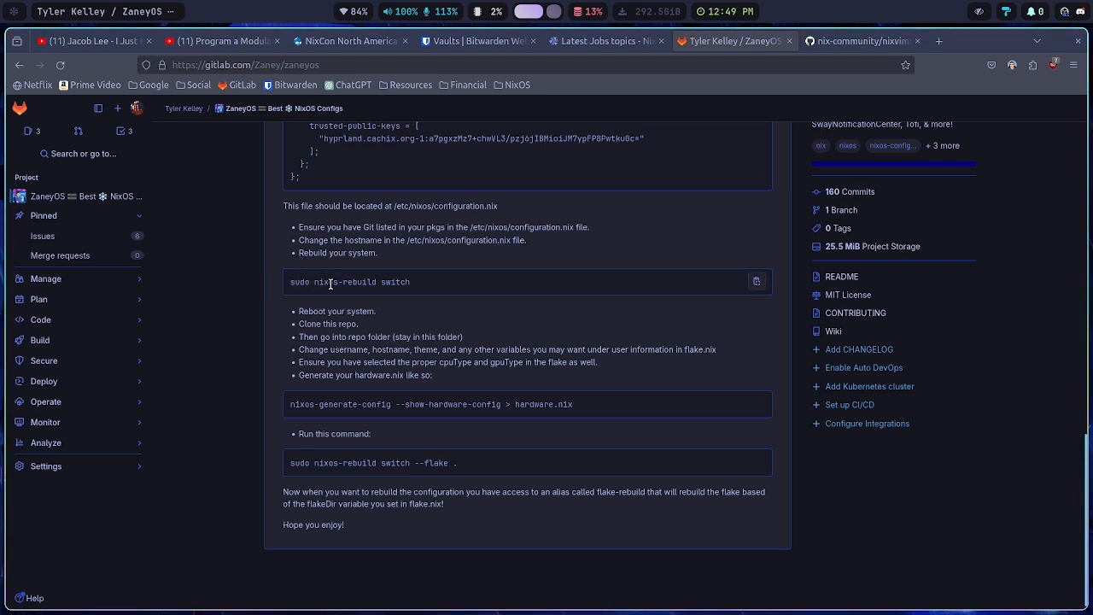
{"action": "mouse_move", "coordinate": [362, 294]}
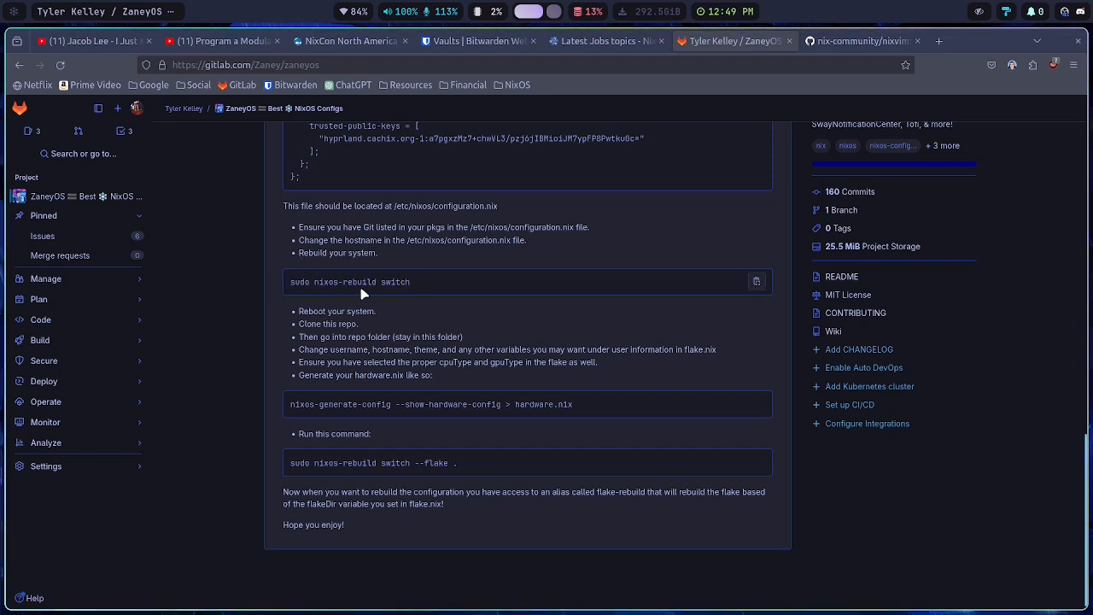
{"action": "mouse_move", "coordinate": [346, 282]}
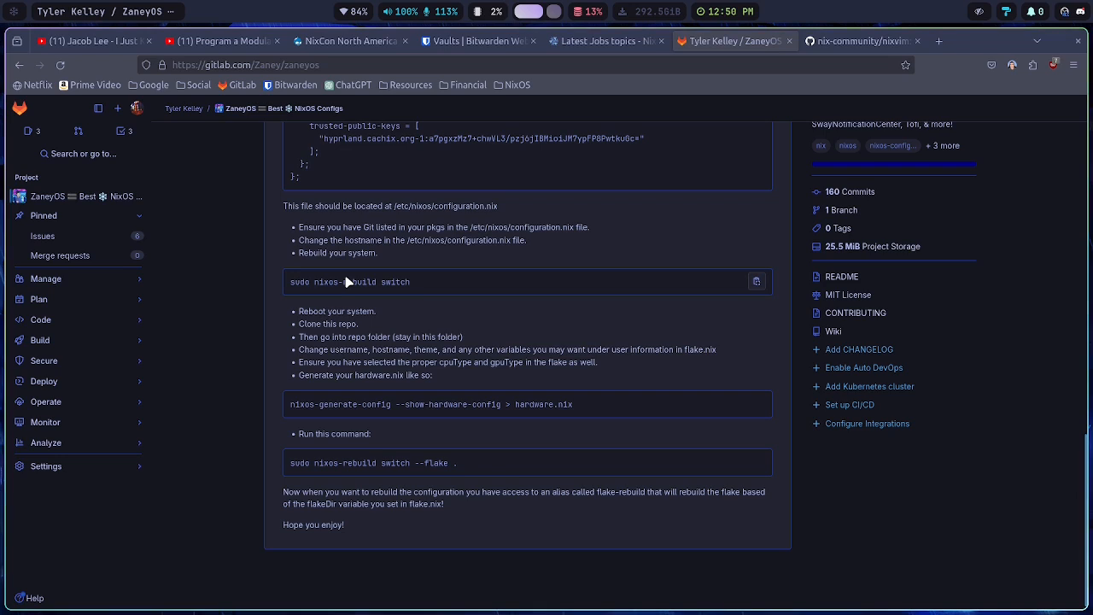
{"action": "mouse_move", "coordinate": [330, 275]}
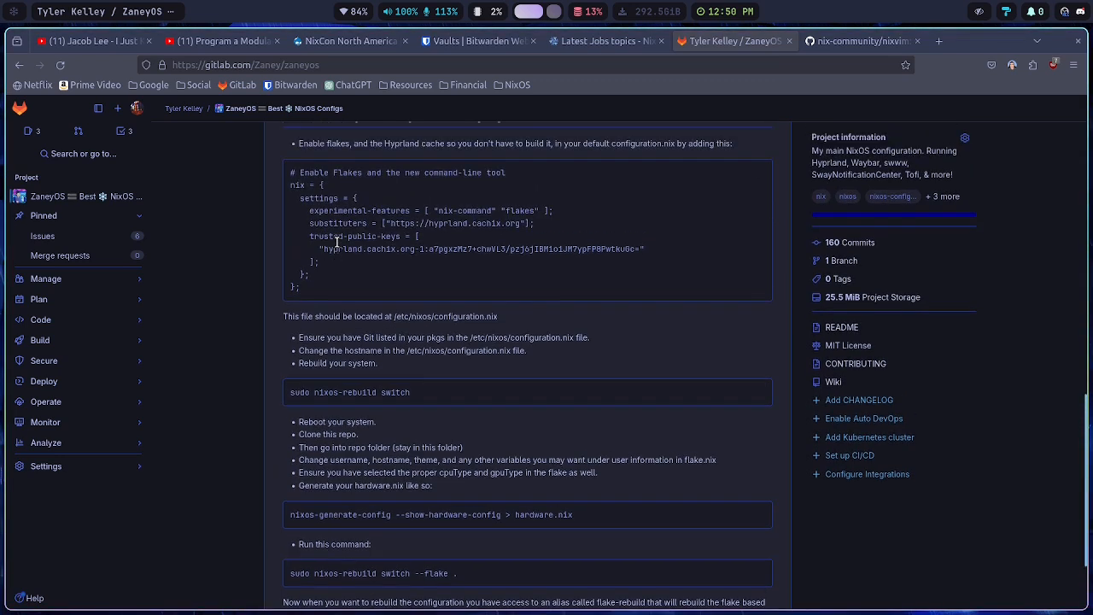
{"action": "scroll", "scroll_direction": "down", "scroll_amount": 3}
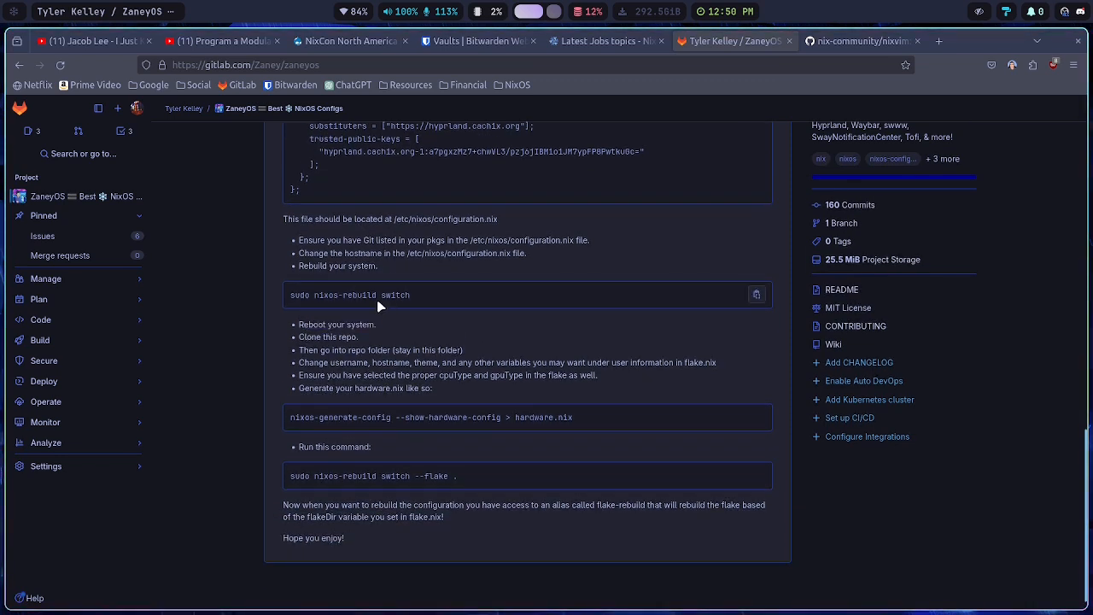
{"action": "mouse_move", "coordinate": [357, 266]}
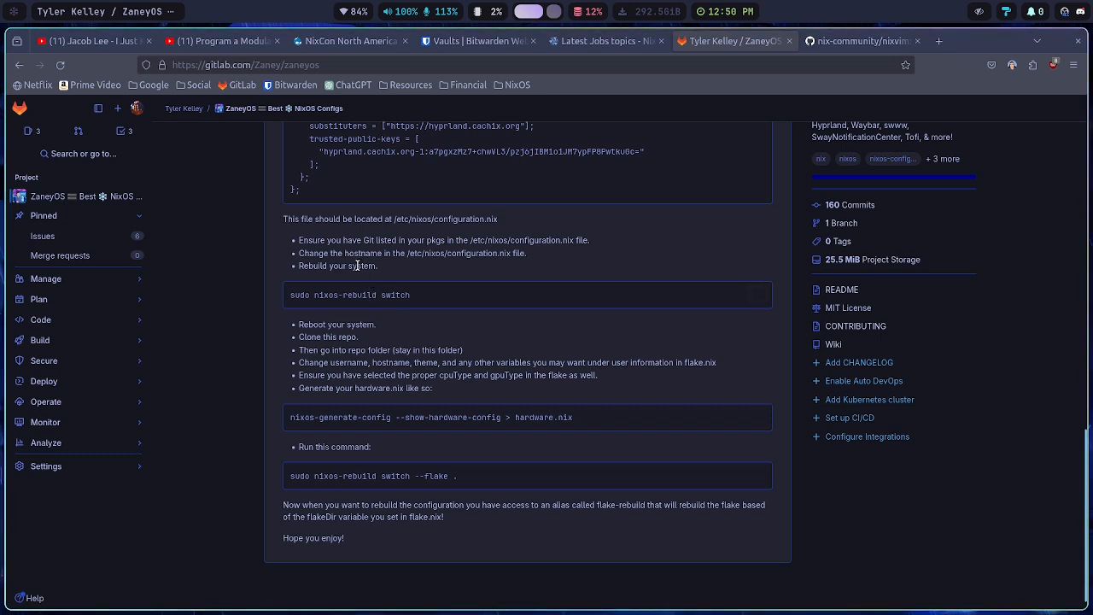
{"action": "mouse_move", "coordinate": [356, 239]}
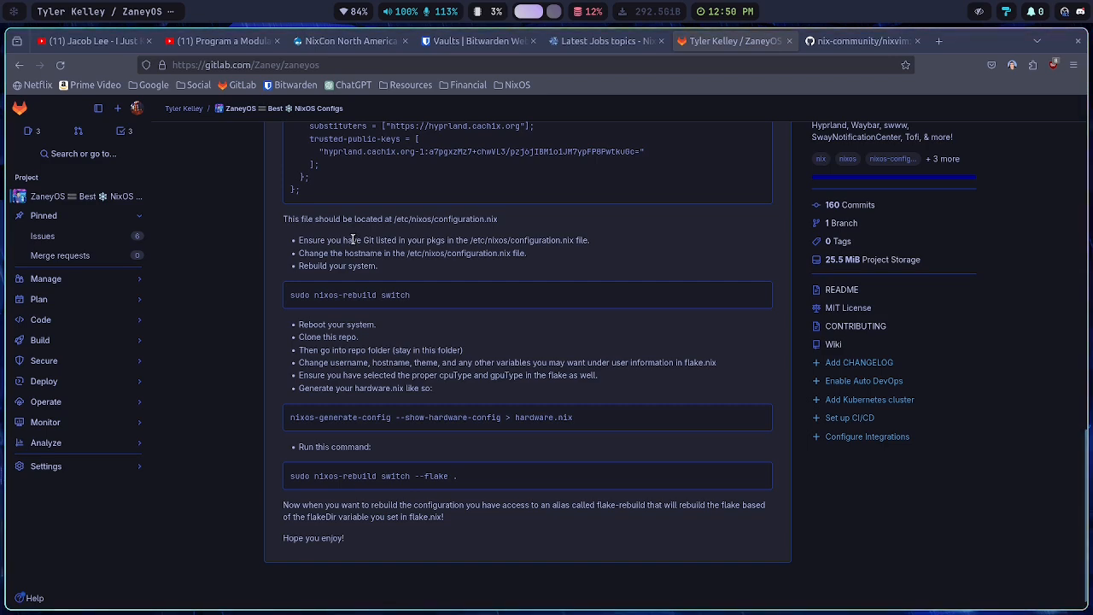
{"action": "mouse_move", "coordinate": [431, 338]}
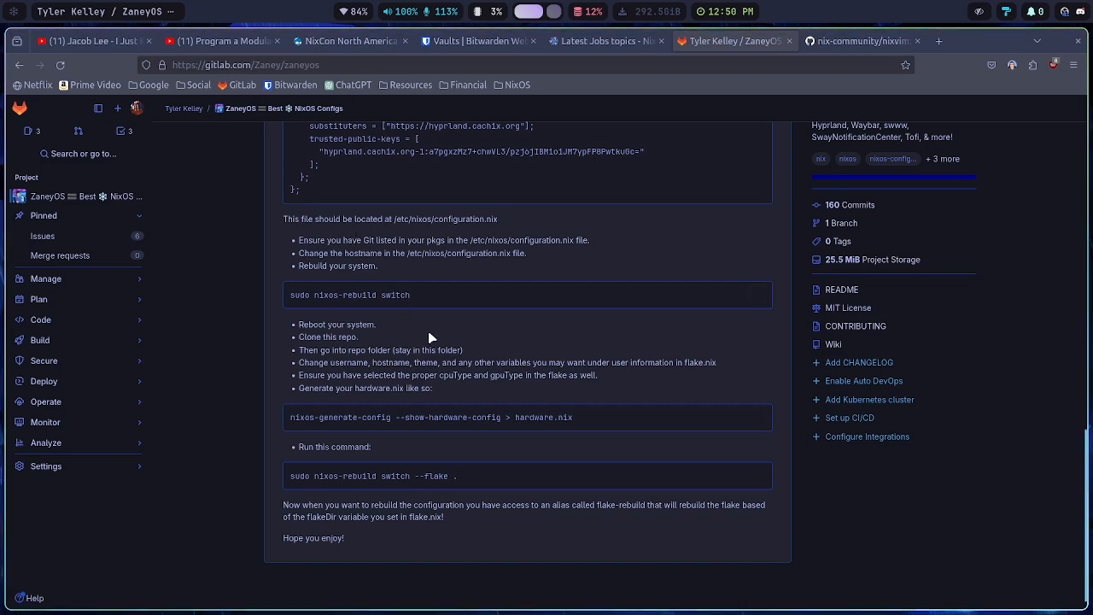
{"action": "scroll", "scroll_direction": "down", "scroll_amount": 3}
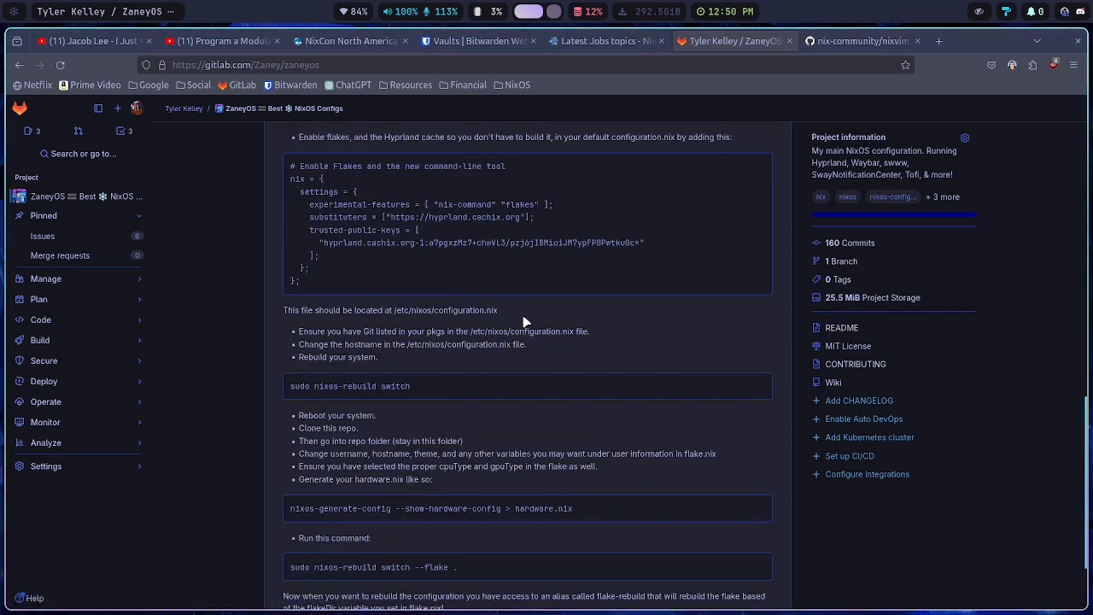
{"action": "scroll", "scroll_direction": "down", "scroll_amount": 3}
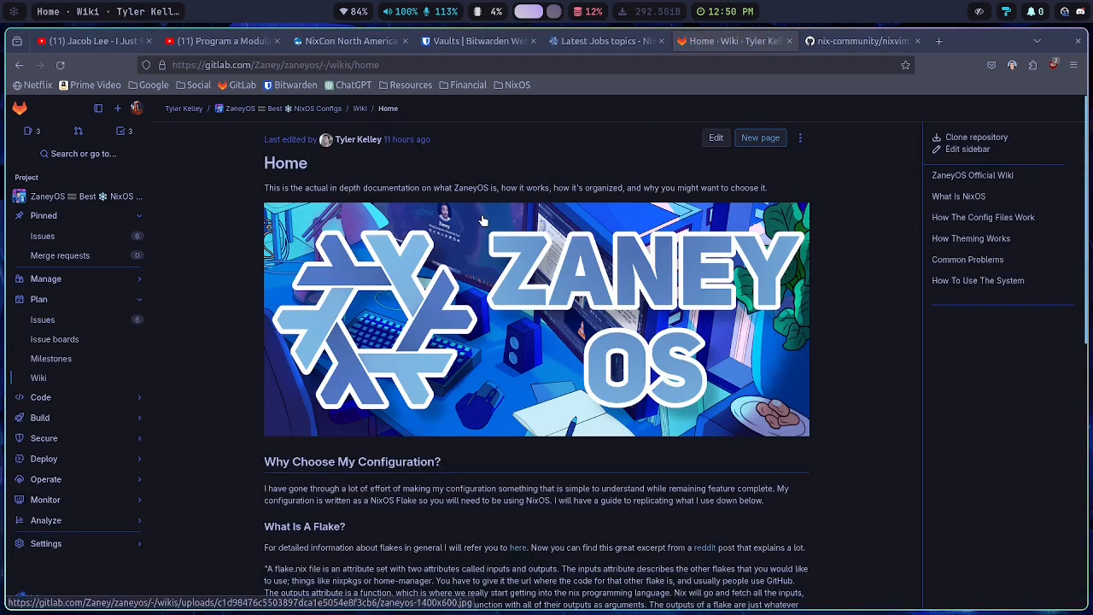
{"action": "mouse_move", "coordinate": [480, 284]}
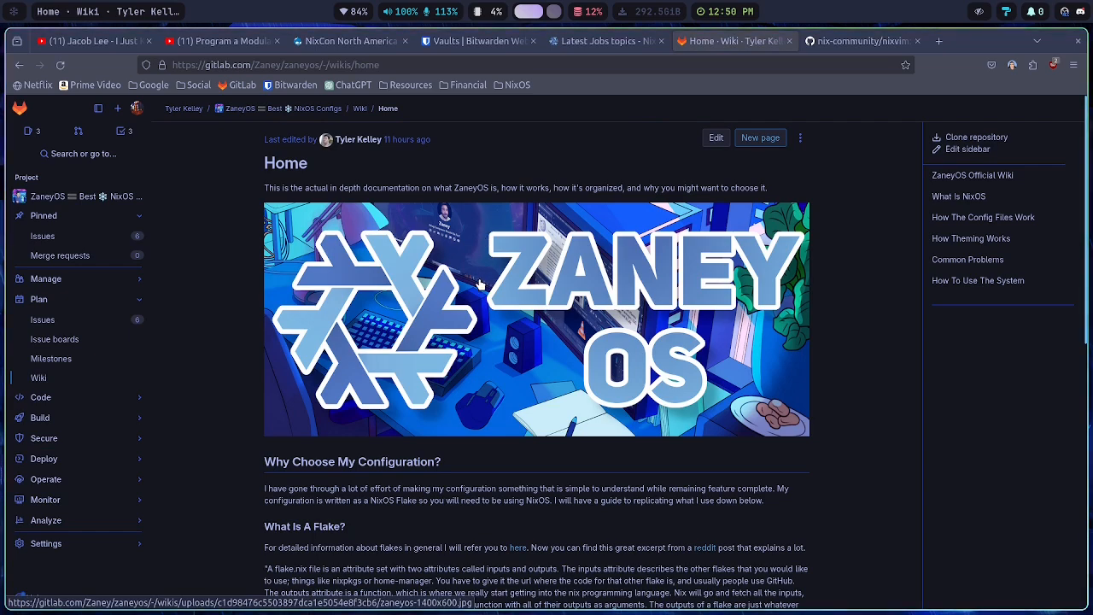
Scroll through the wiki Home page and open What Is NixOS from the sidebar
{"action": "scroll", "scroll_direction": "down", "scroll_amount": 3}
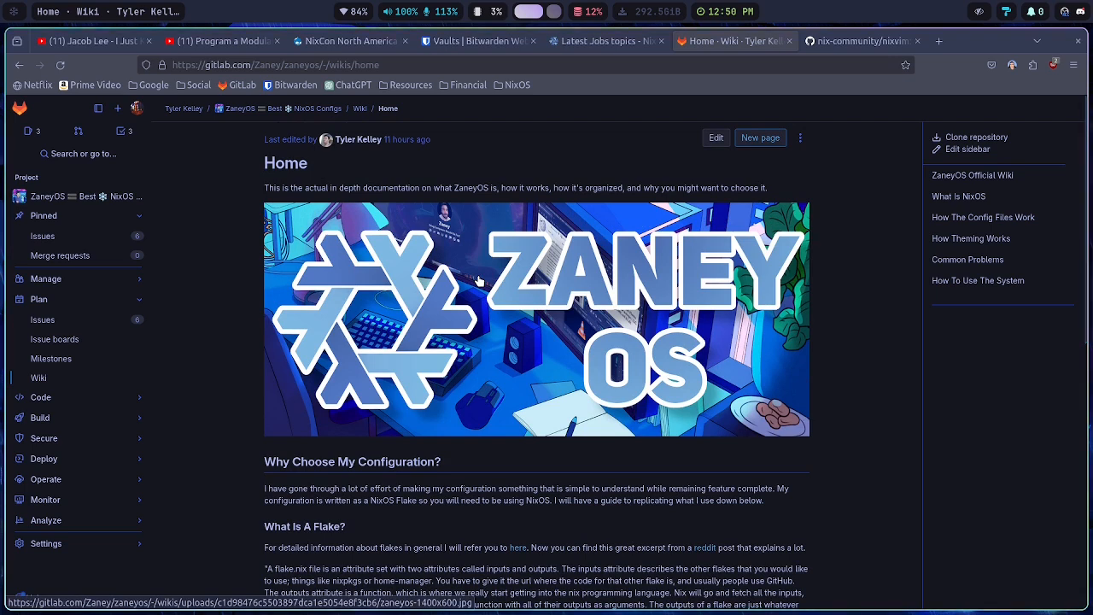
{"action": "mouse_move", "coordinate": [469, 278]}
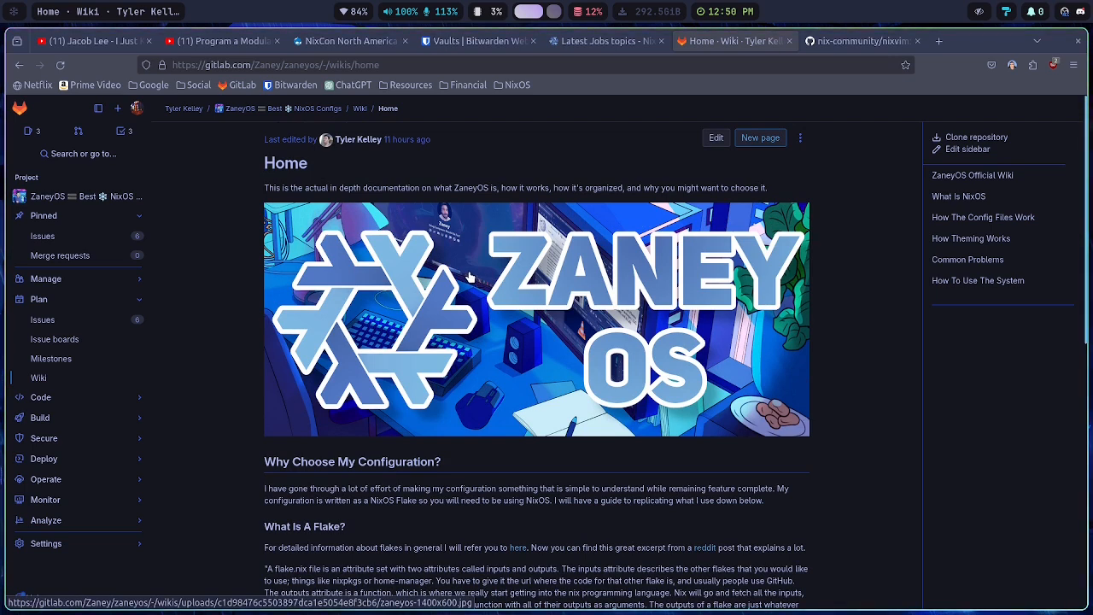
{"action": "mouse_move", "coordinate": [468, 260]}
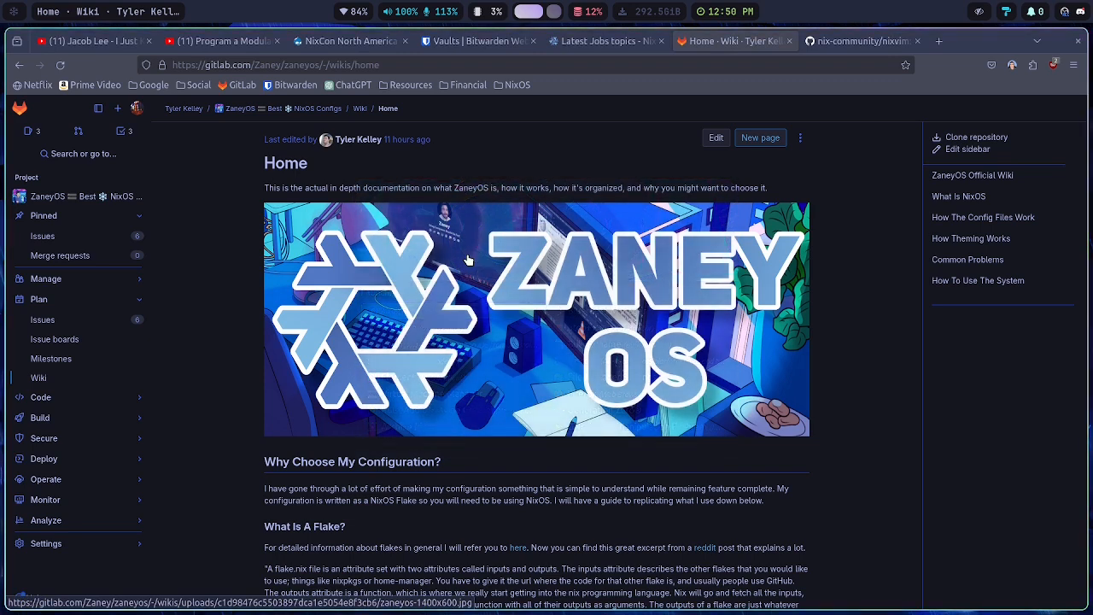
{"action": "mouse_move", "coordinate": [698, 284]}
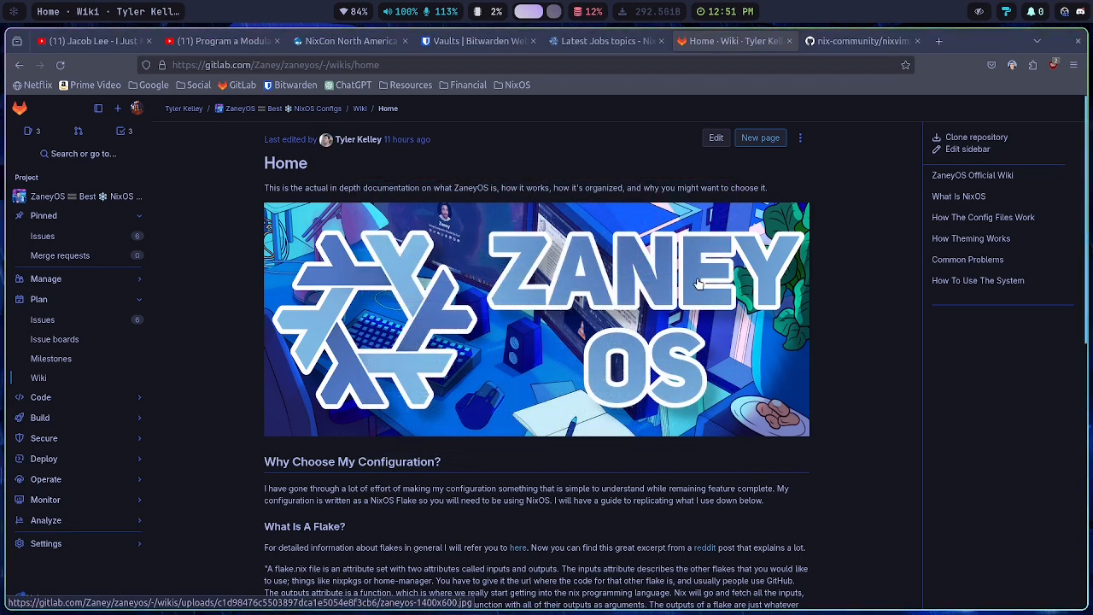
{"action": "scroll", "scroll_direction": "down", "scroll_amount": 3}
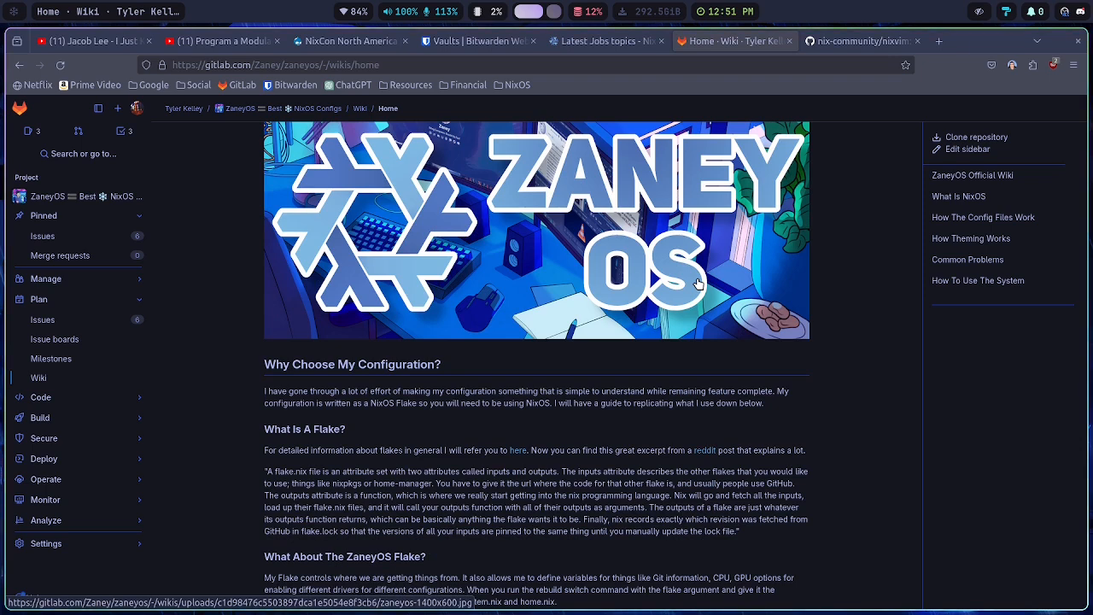
{"action": "mouse_move", "coordinate": [715, 313]}
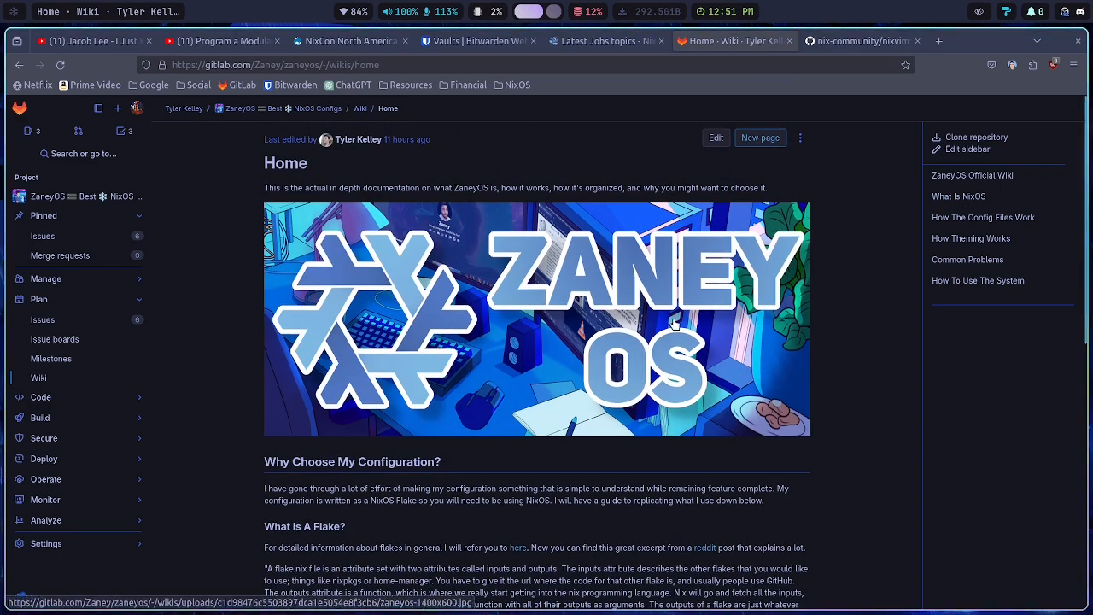
{"action": "scroll", "scroll_direction": "down", "scroll_amount": 3}
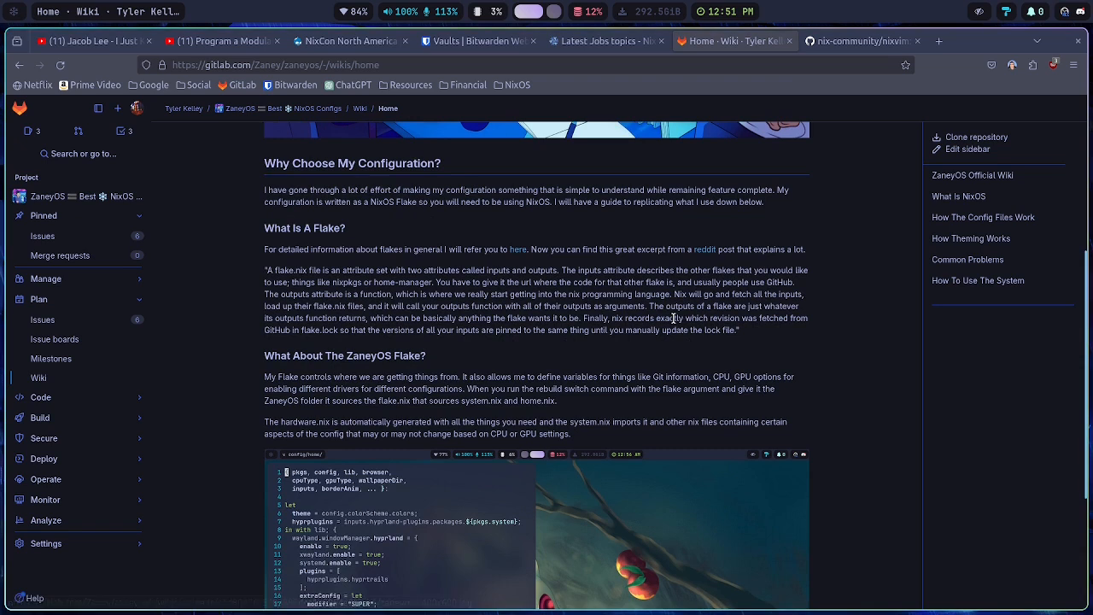
{"action": "mouse_move", "coordinate": [910, 213]}
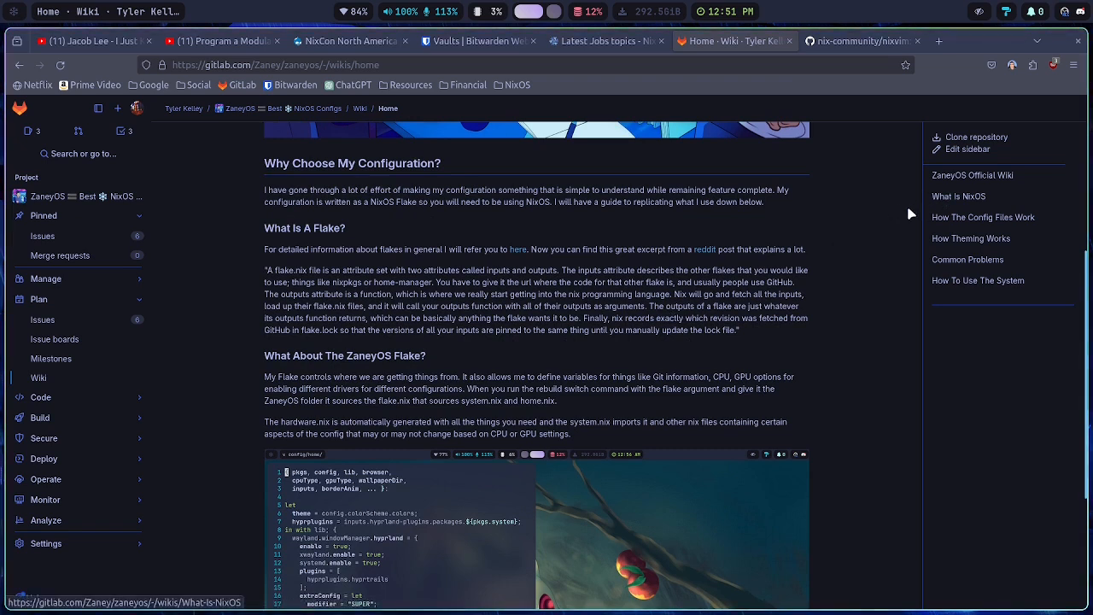
{"action": "mouse_move", "coordinate": [849, 258]}
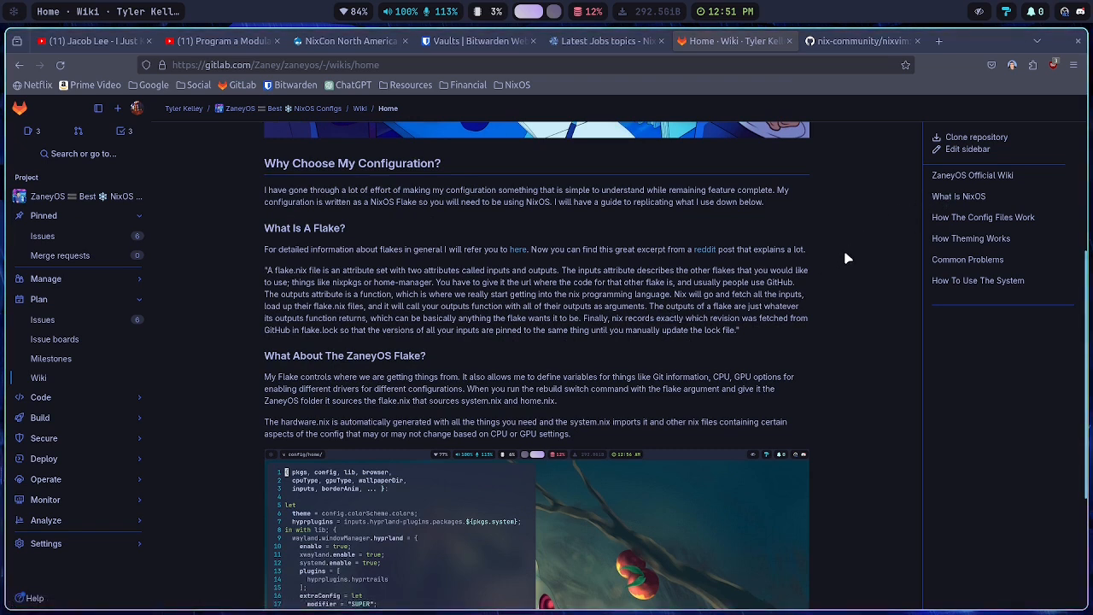
{"action": "left_click", "coordinate": [957, 196]}
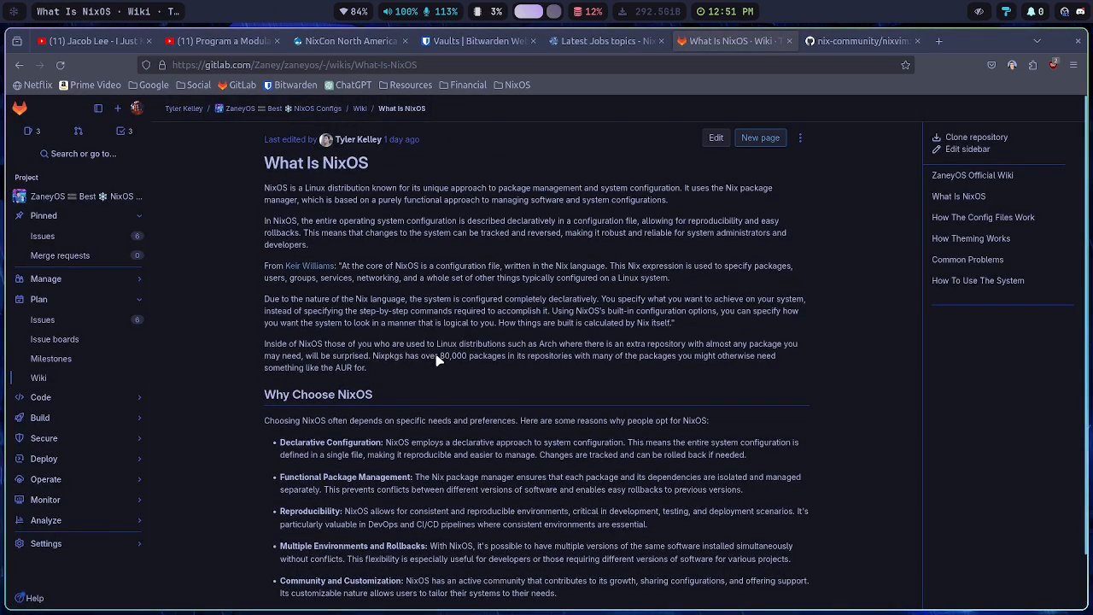
{"action": "left_click", "coordinate": [982, 217]}
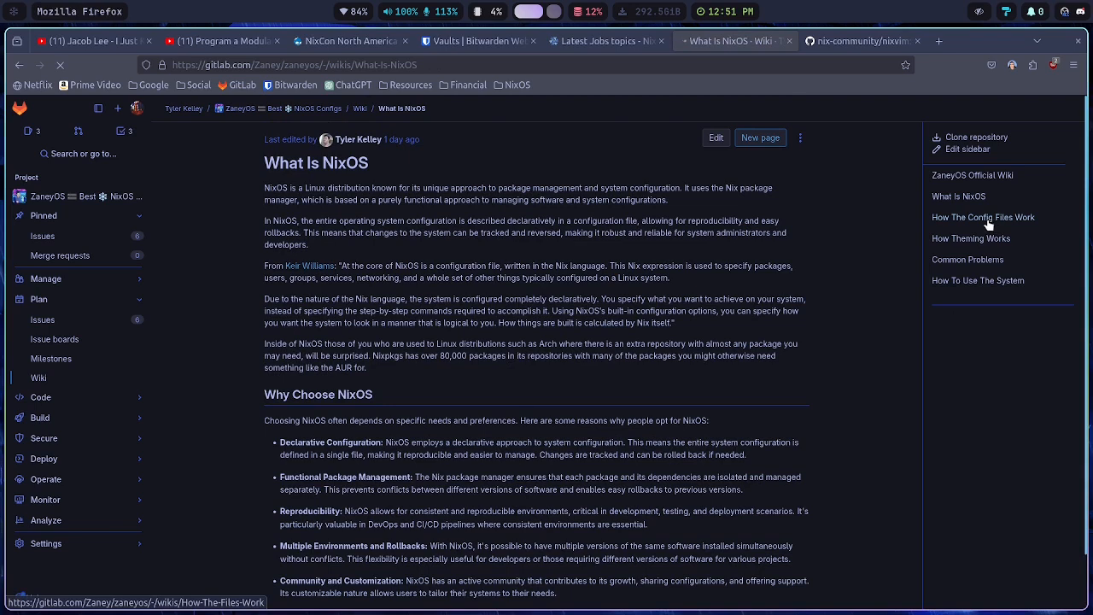
Open How The Config Files Work and scroll through the ZaneyOS file tree
{"action": "left_click", "coordinate": [982, 217]}
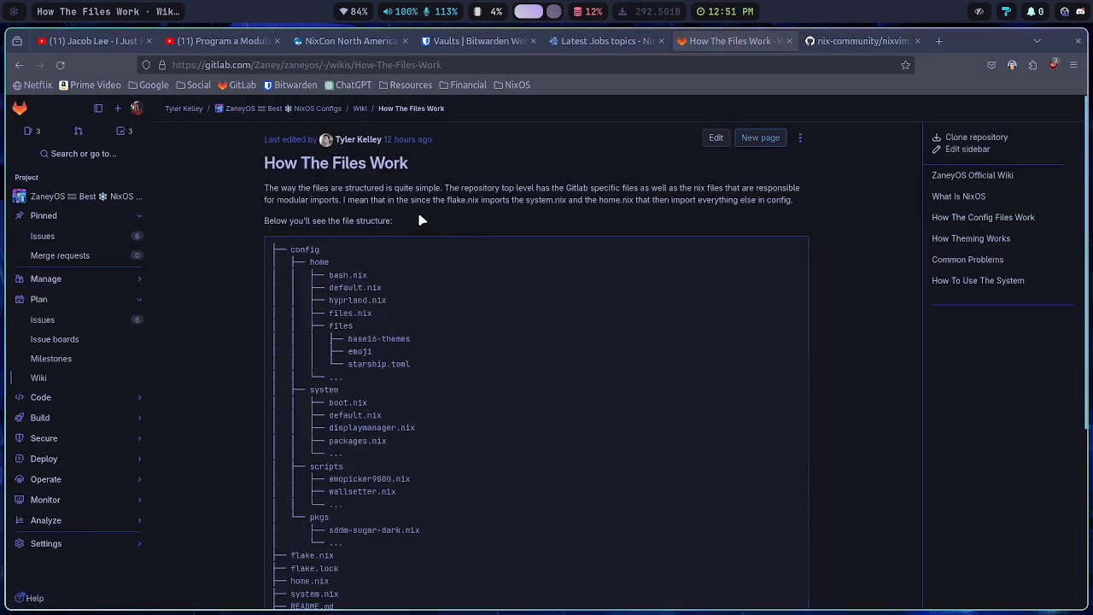
{"action": "mouse_move", "coordinate": [412, 228]}
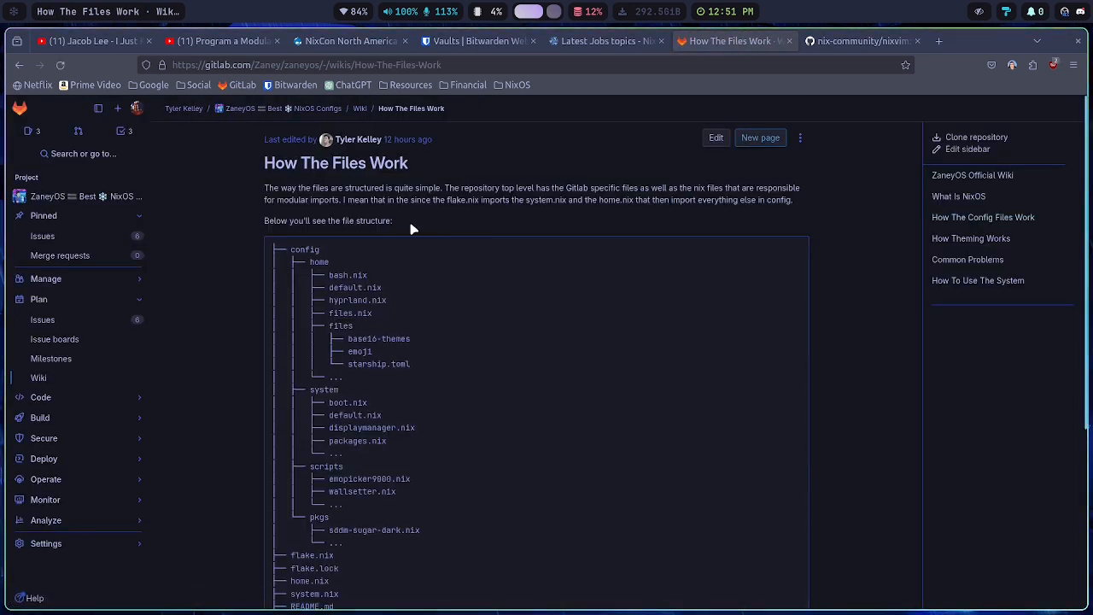
{"action": "scroll", "scroll_direction": "down", "scroll_amount": 3}
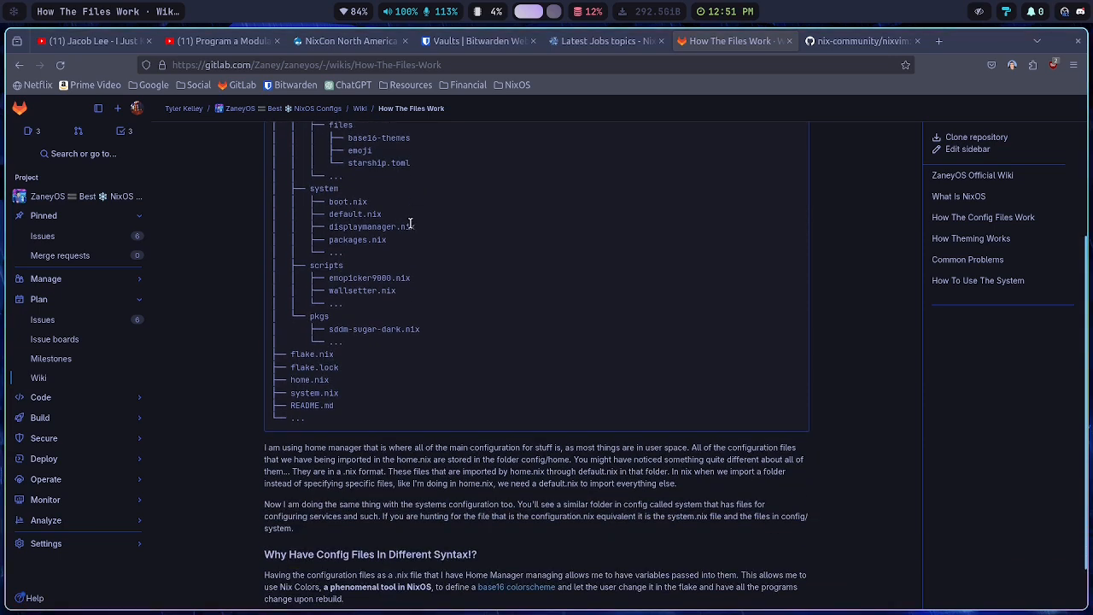
{"action": "scroll", "scroll_direction": "down", "scroll_amount": 3}
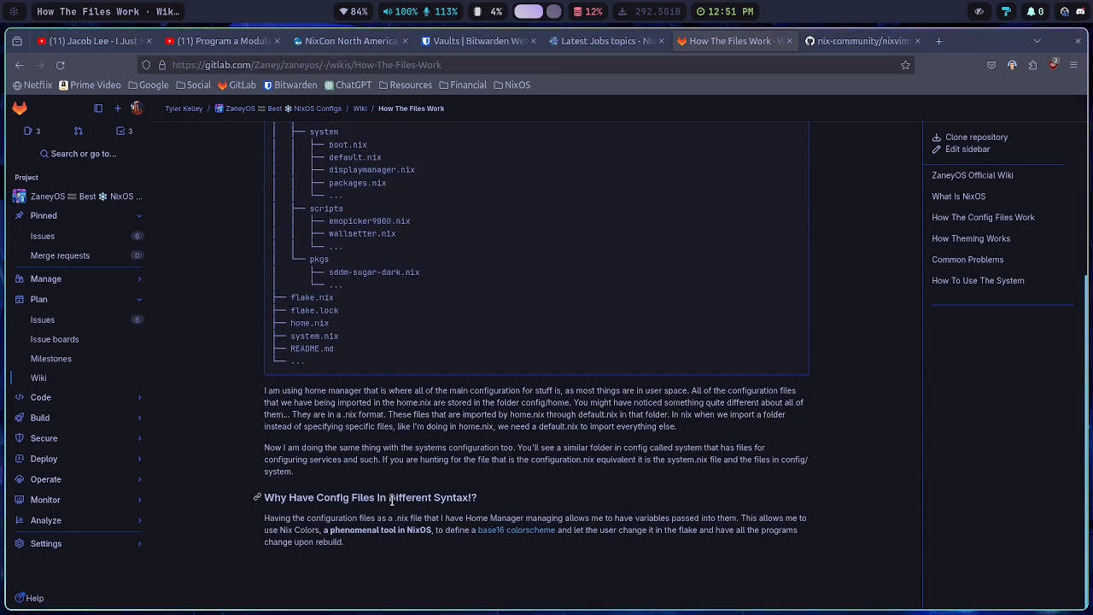
{"action": "mouse_move", "coordinate": [859, 341]}
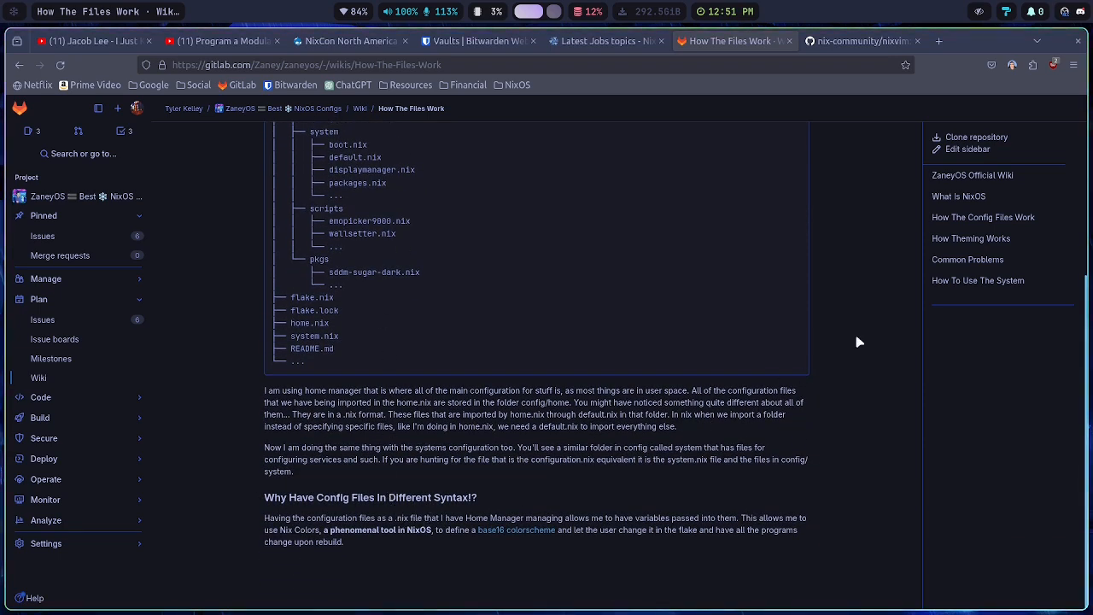
{"action": "mouse_move", "coordinate": [953, 249]}
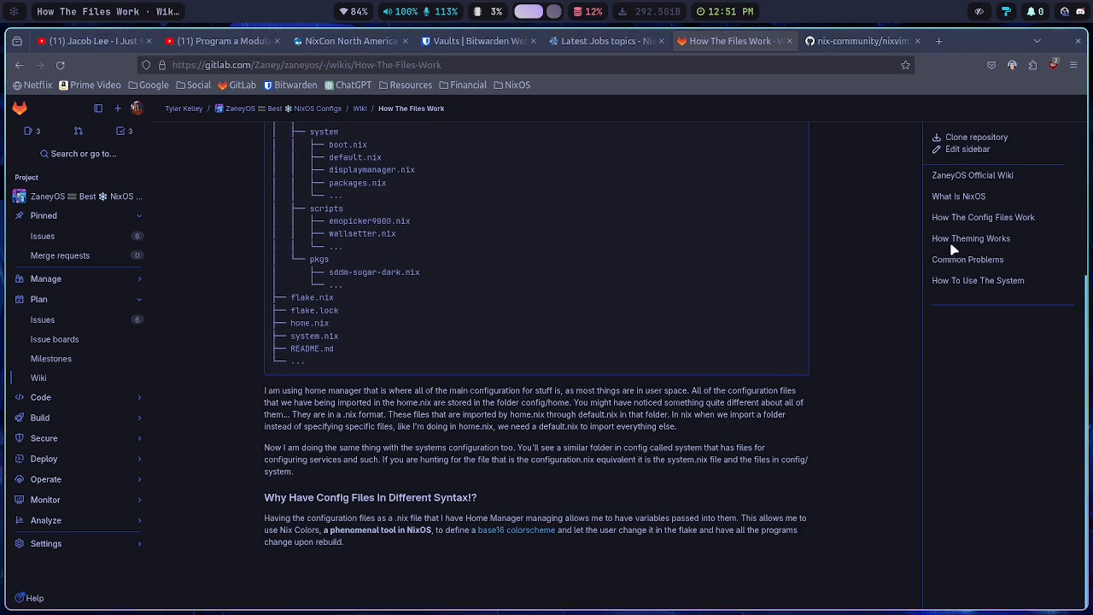
{"action": "left_click", "coordinate": [971, 238]}
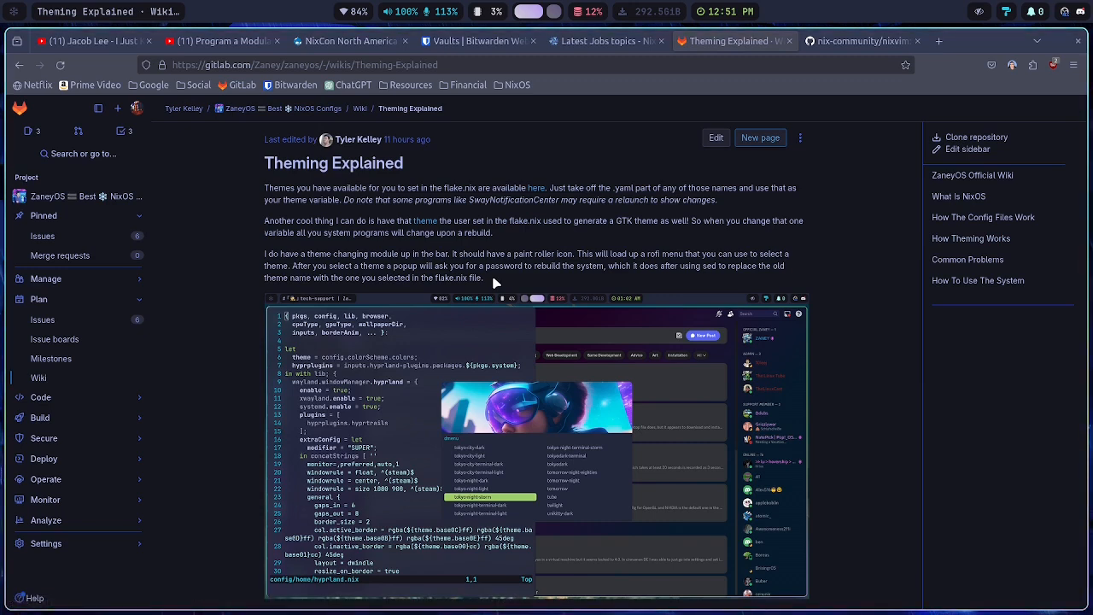
Scroll Theming Explained and highlight the bold warning that theme rebuilds take time
{"action": "scroll", "scroll_direction": "down", "scroll_amount": 3}
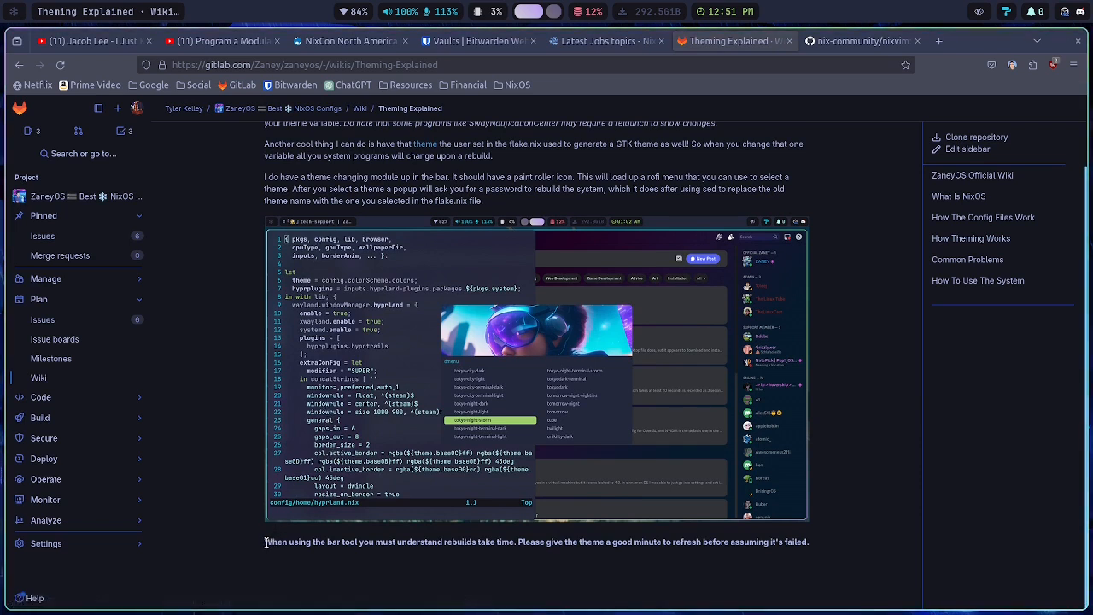
{"action": "left_click_drag", "start_coordinate": [265, 542], "coordinate": [481, 541]}
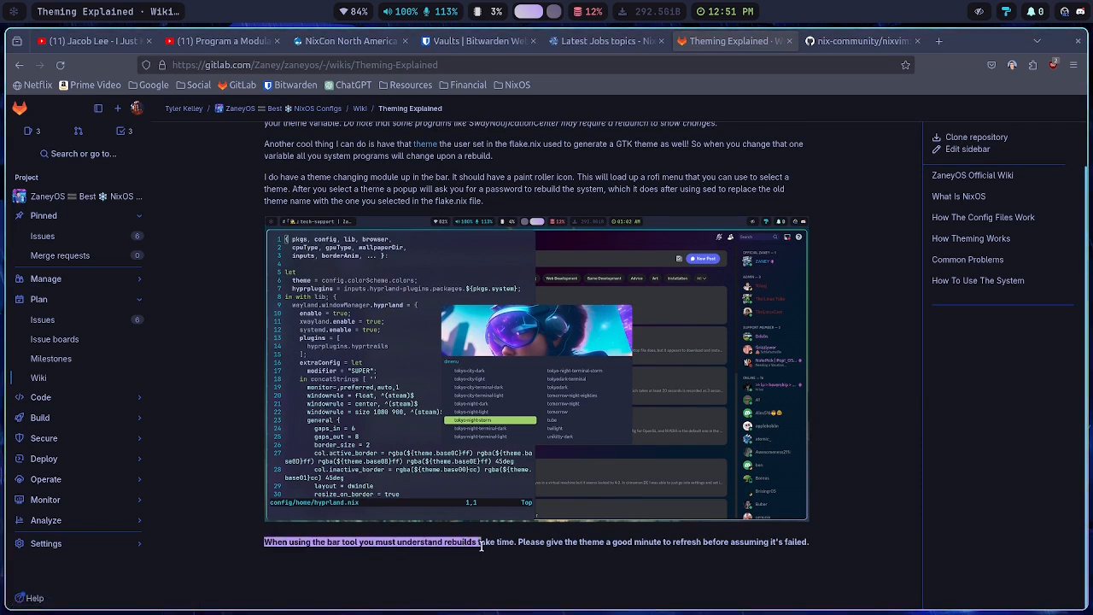
{"action": "left_click_drag", "start_coordinate": [482, 542], "coordinate": [594, 541]}
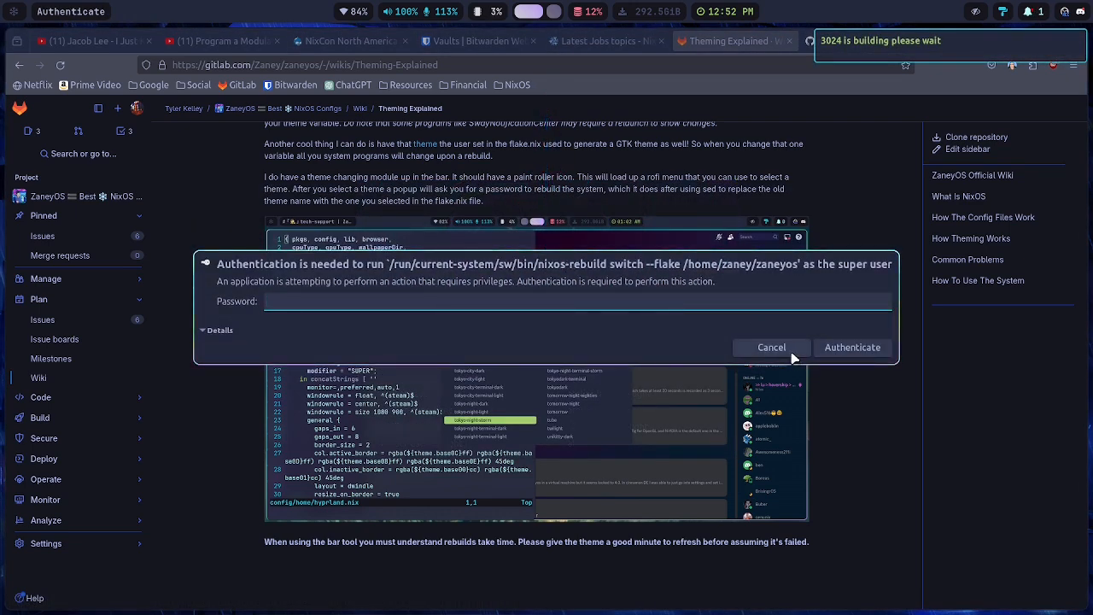
Cancel the nixos-rebuild switch authentication prompt
{"action": "left_click", "coordinate": [771, 347]}
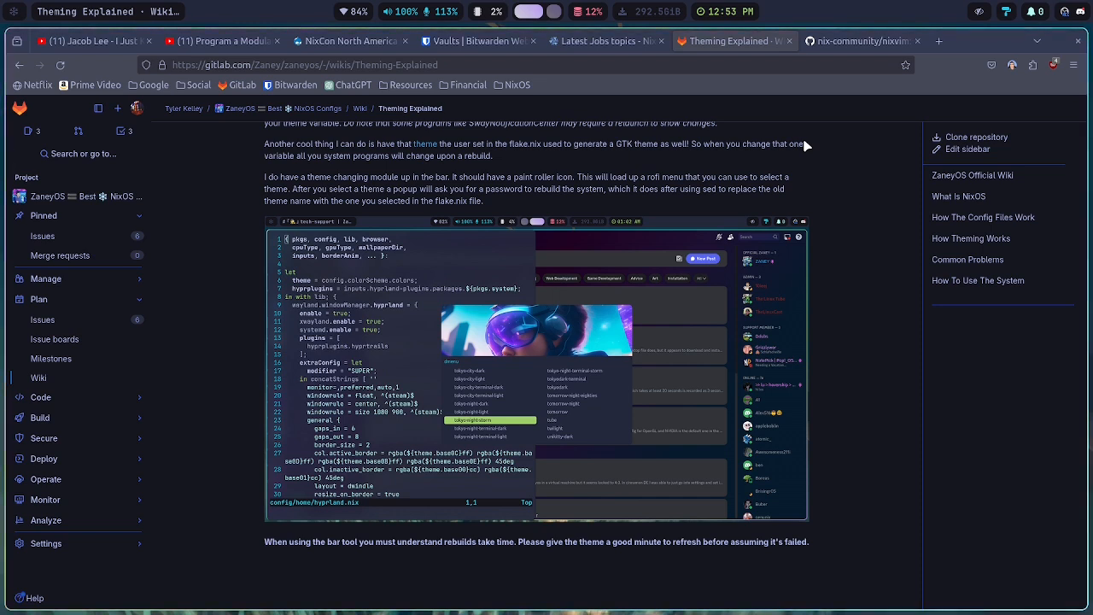
{"action": "mouse_move", "coordinate": [989, 276]}
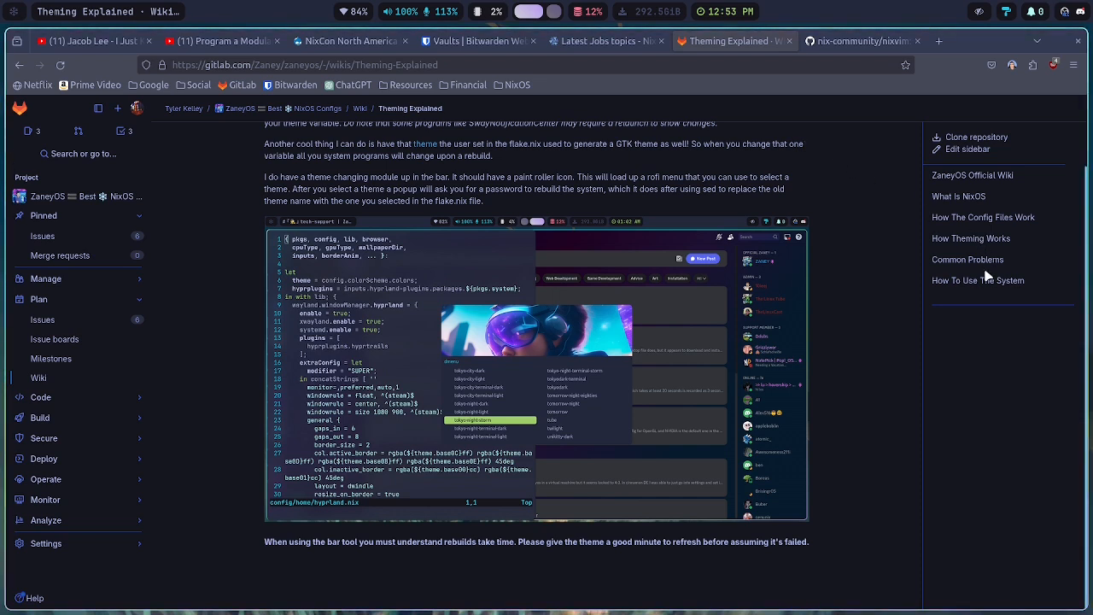
Open the How To Use The System page, then the Common Problems page
{"action": "left_click", "coordinate": [977, 281]}
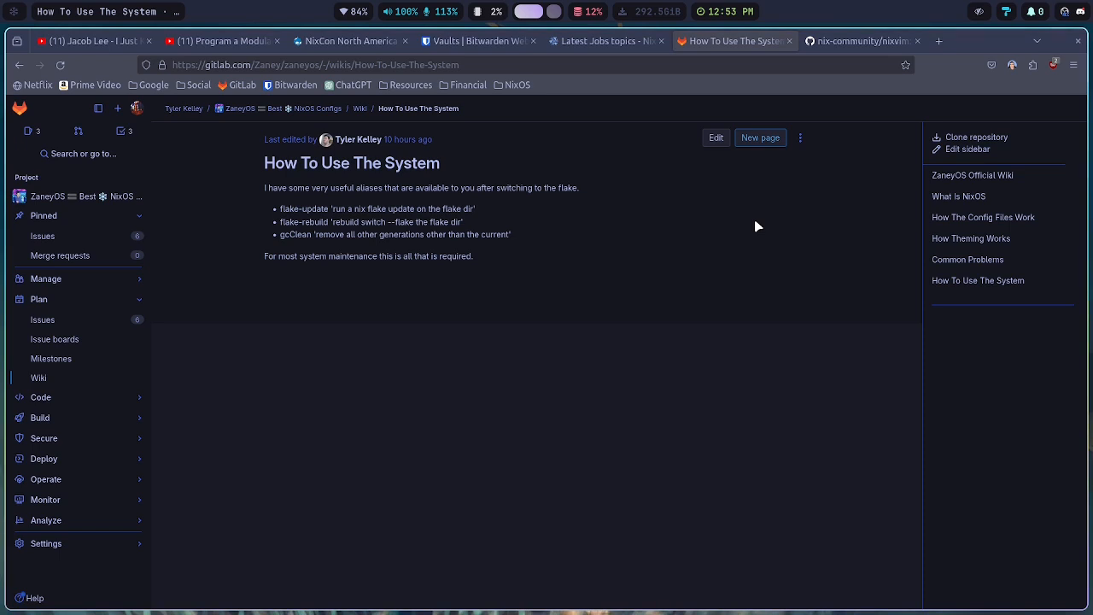
{"action": "mouse_move", "coordinate": [931, 261]}
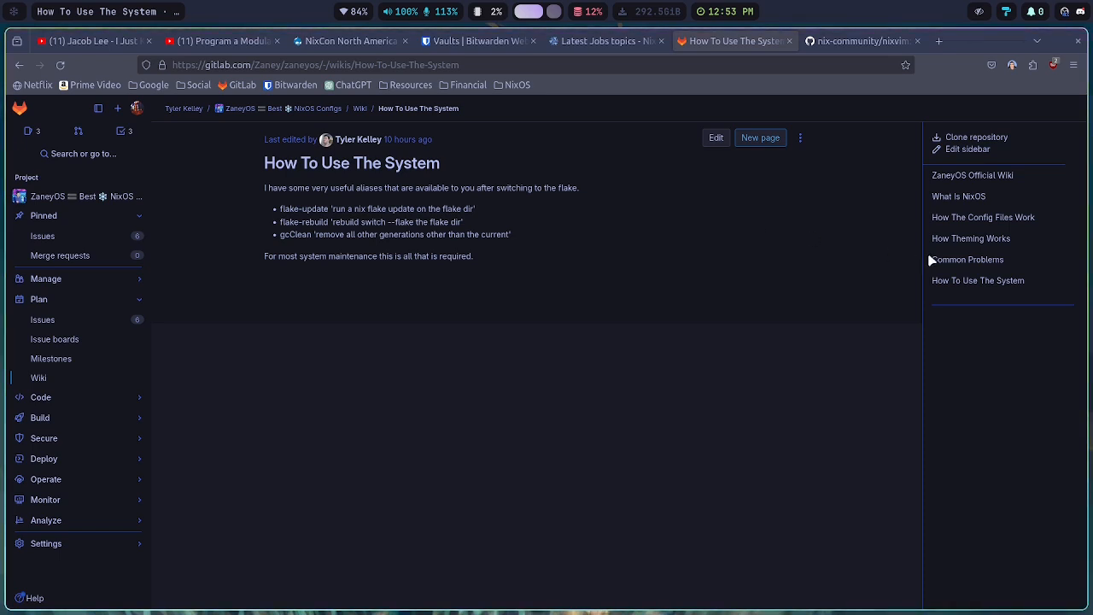
{"action": "left_click", "coordinate": [967, 259]}
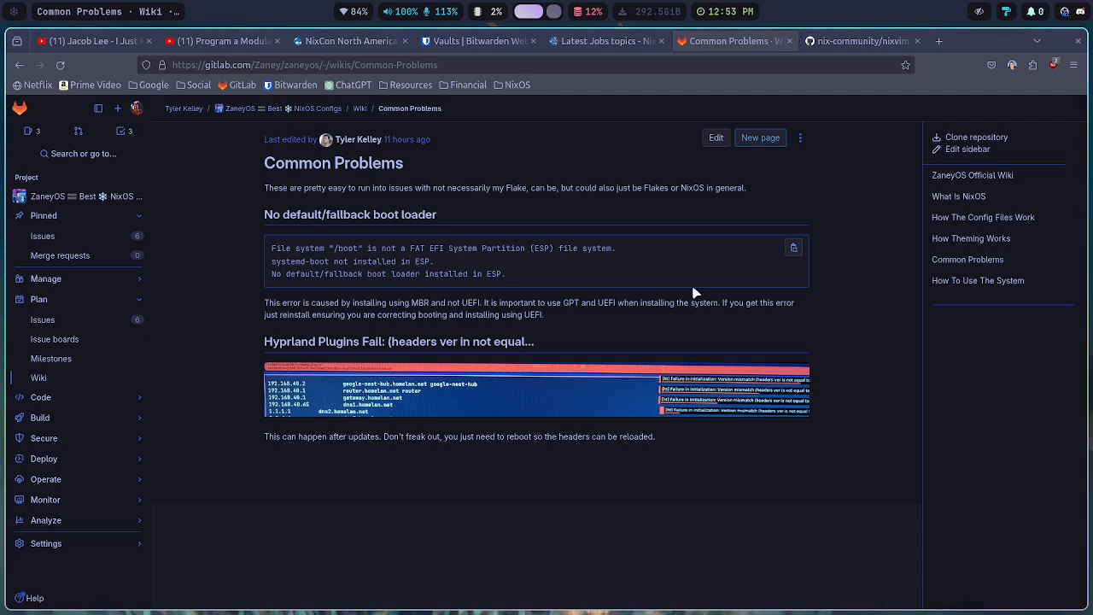
{"action": "mouse_move", "coordinate": [473, 276]}
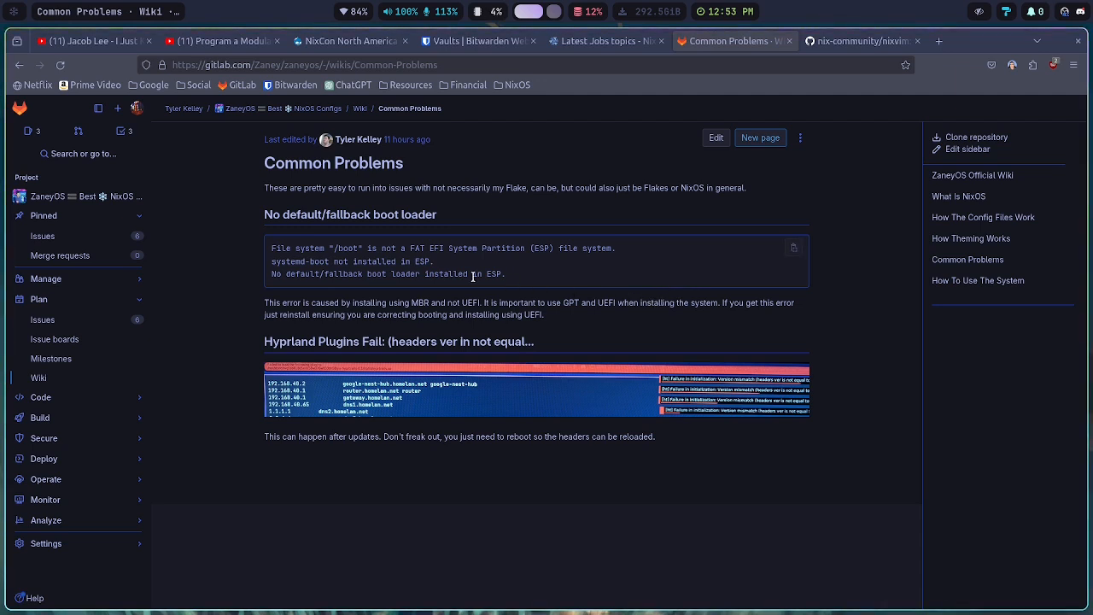
{"action": "mouse_move", "coordinate": [467, 263]}
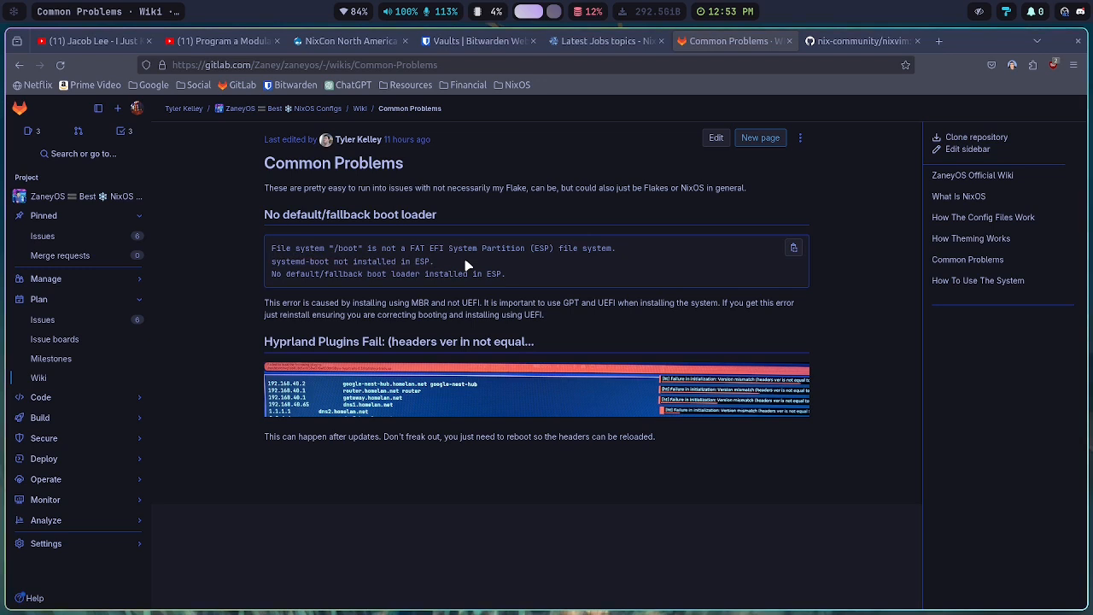
{"action": "mouse_move", "coordinate": [465, 262]}
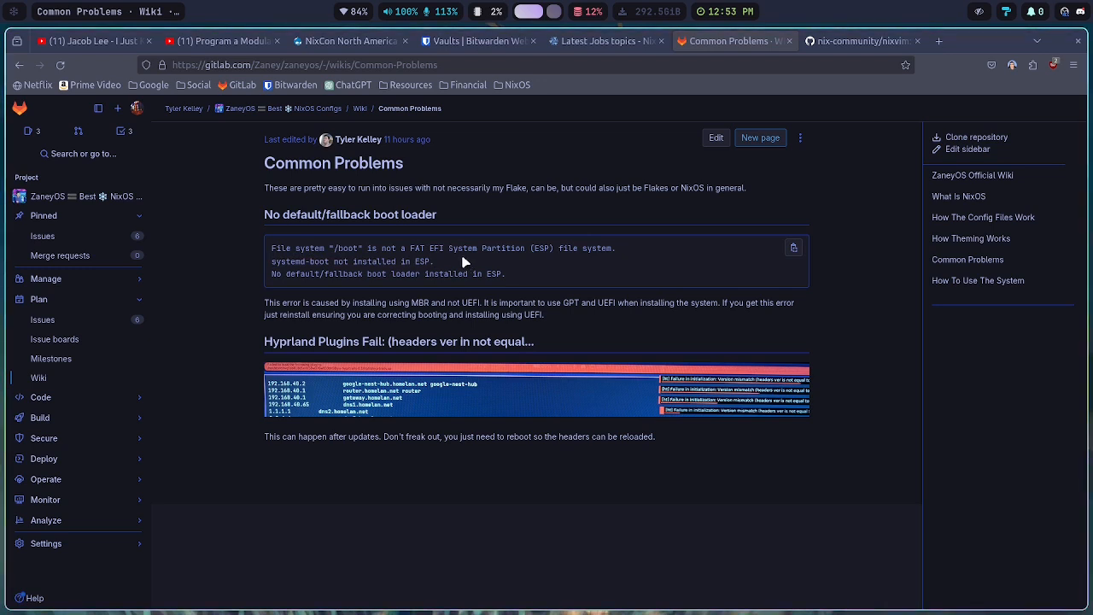
{"action": "mouse_move", "coordinate": [451, 247]}
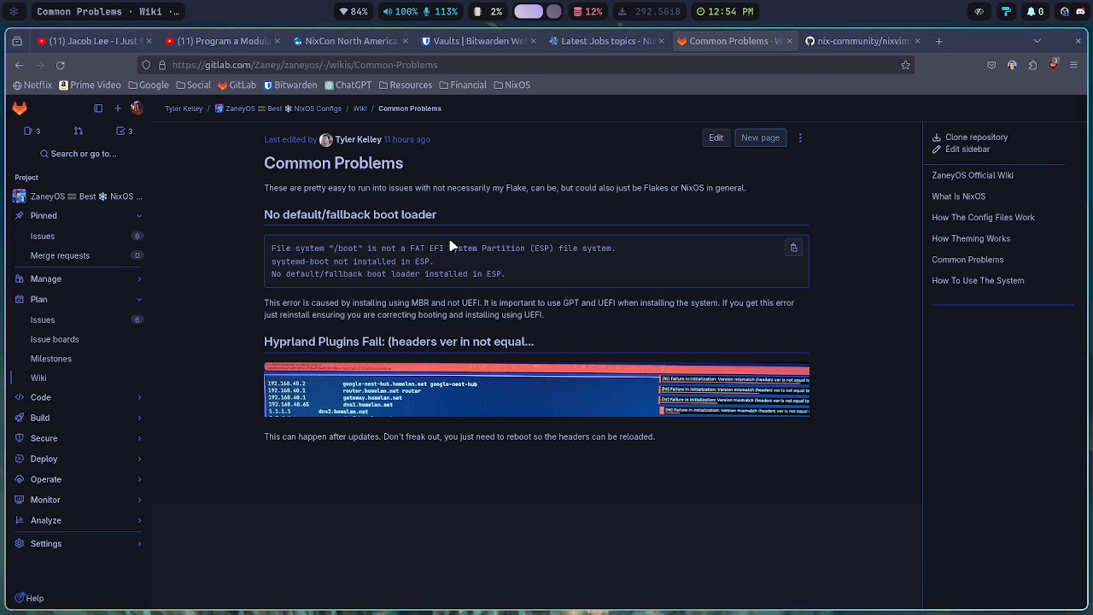
{"action": "mouse_move", "coordinate": [467, 267]}
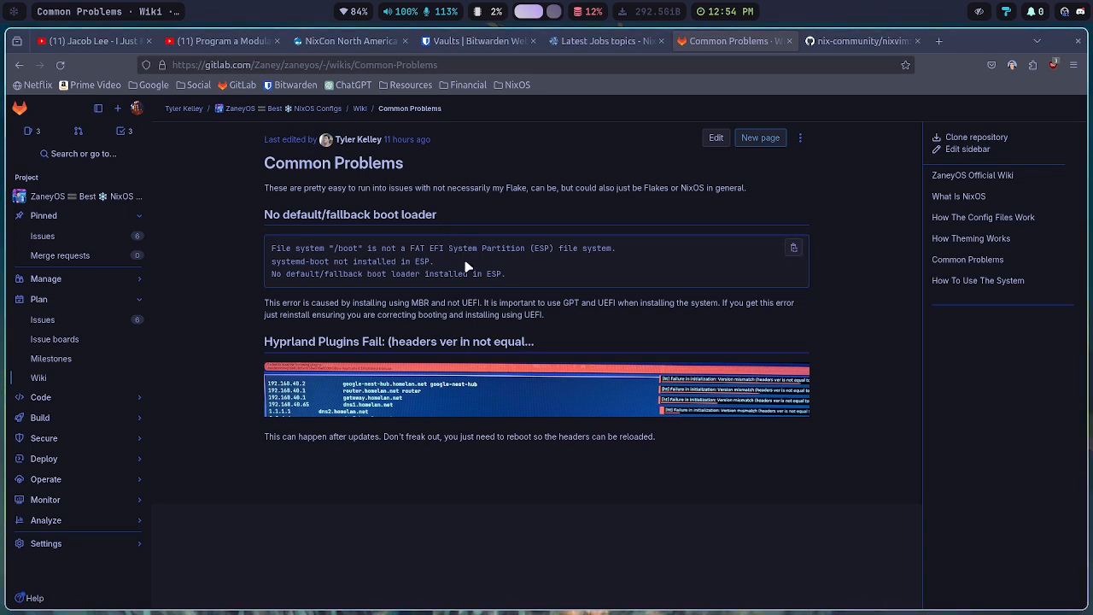
{"action": "mouse_move", "coordinate": [451, 341]}
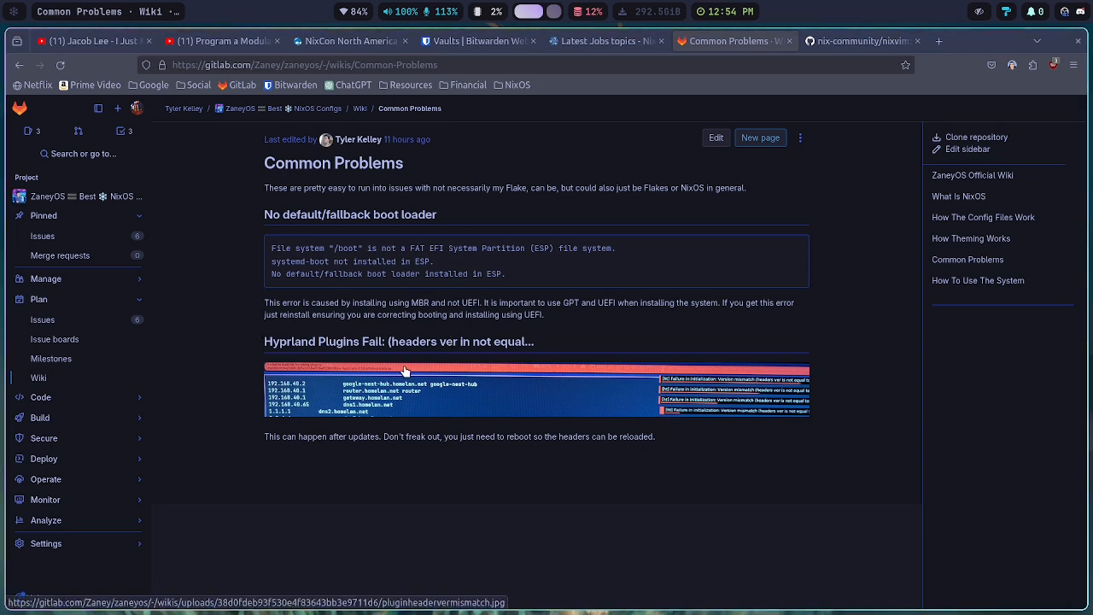
{"action": "mouse_move", "coordinate": [690, 405]}
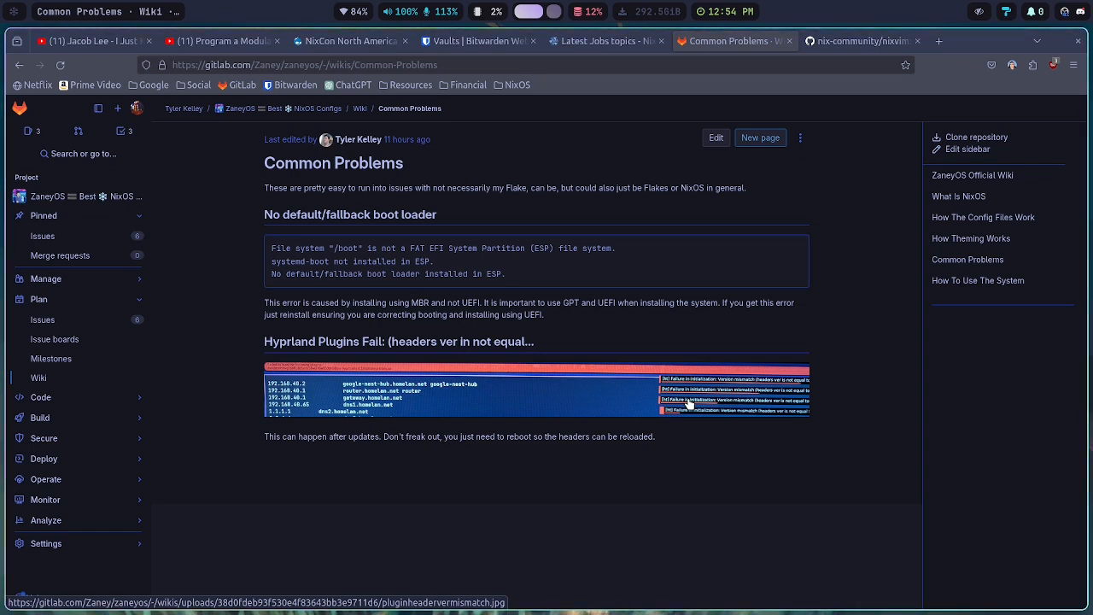
{"action": "mouse_move", "coordinate": [703, 416]}
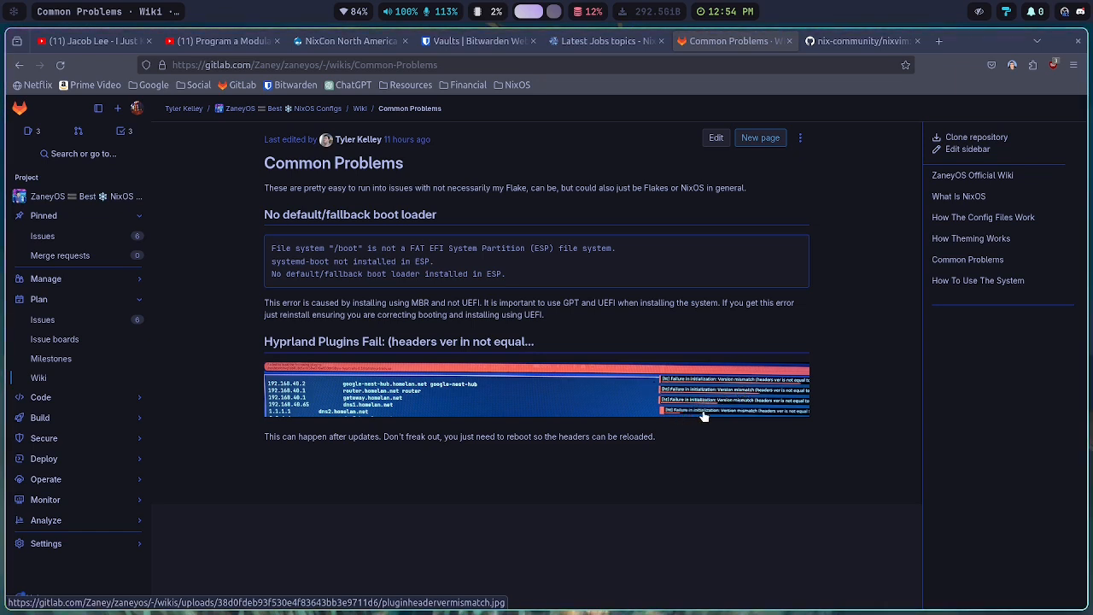
{"action": "mouse_move", "coordinate": [694, 420]}
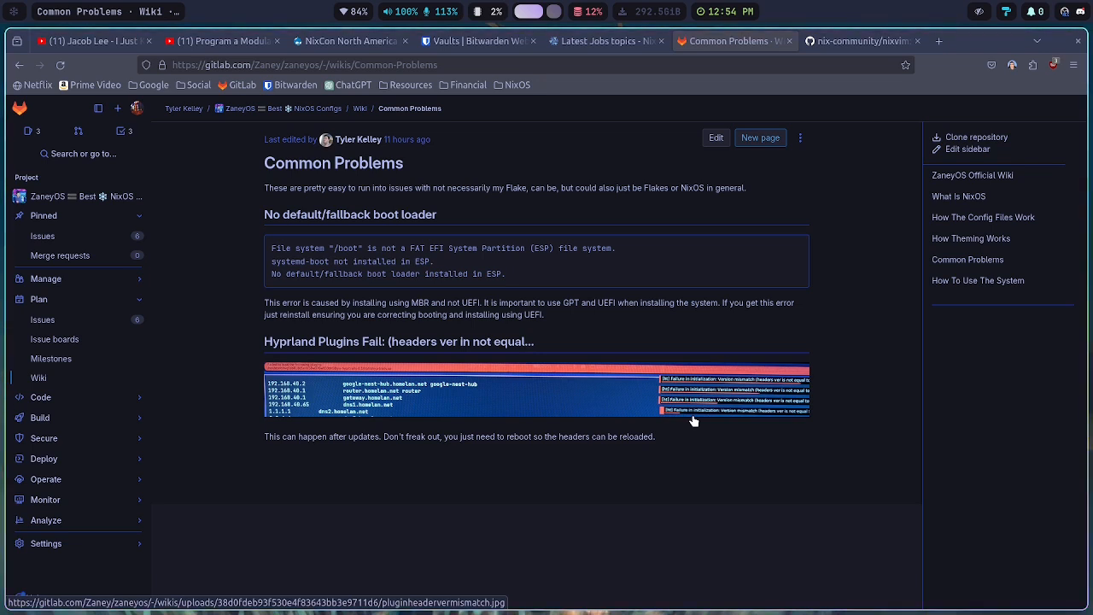
{"action": "mouse_move", "coordinate": [643, 426]}
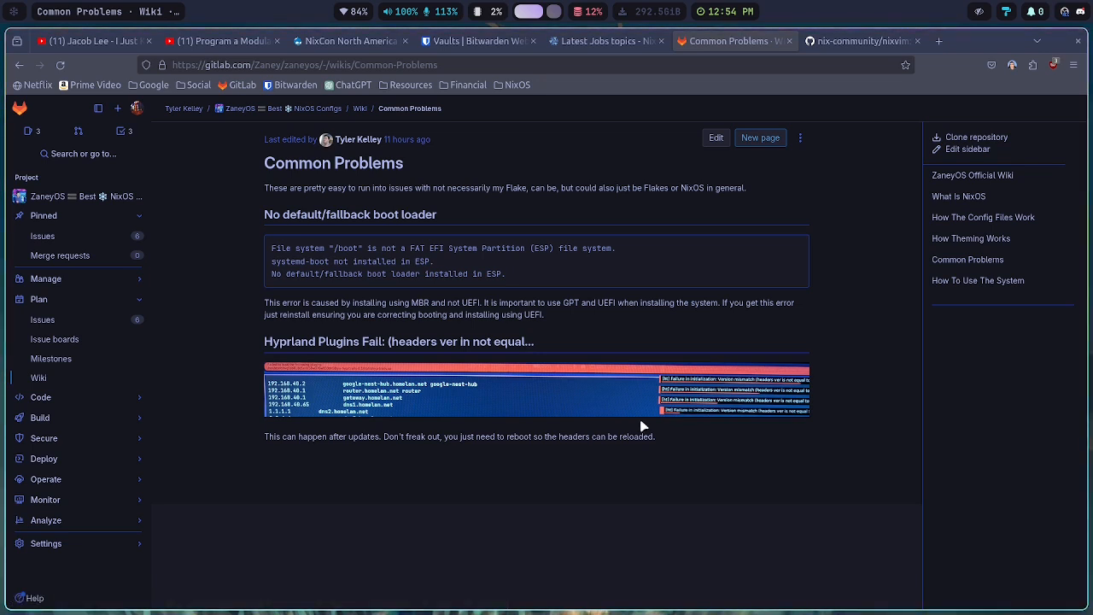
{"action": "mouse_move", "coordinate": [752, 398]}
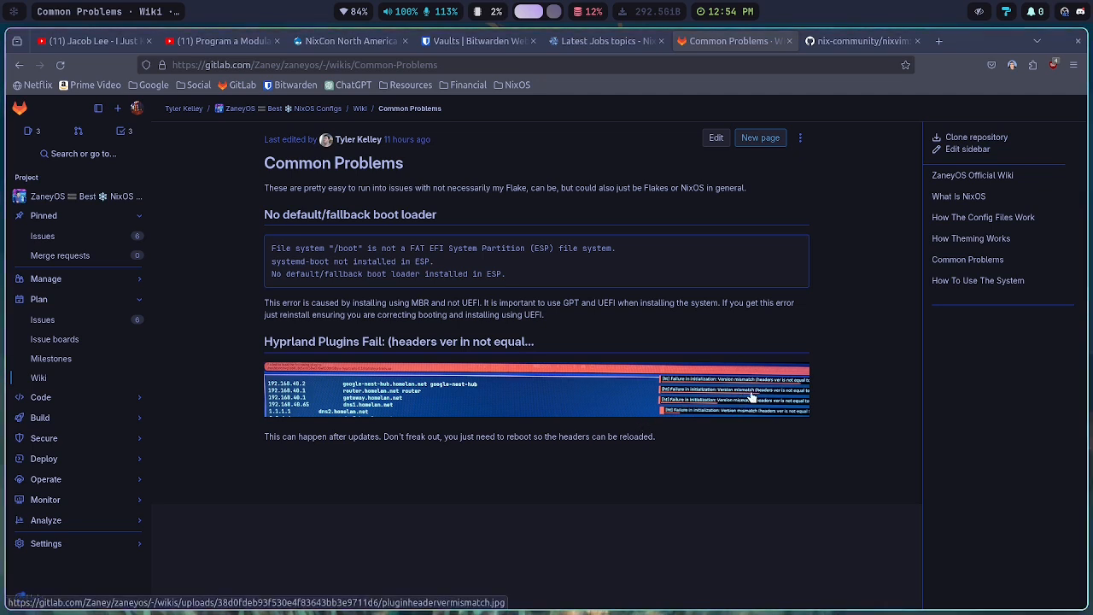
{"action": "mouse_move", "coordinate": [769, 399]}
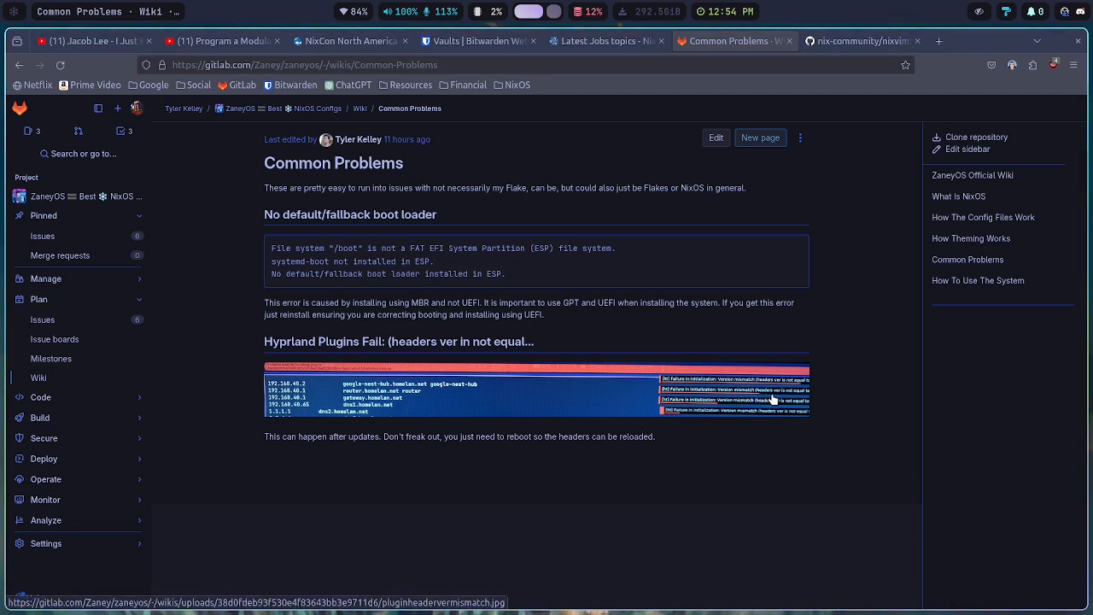
{"action": "mouse_move", "coordinate": [787, 404]}
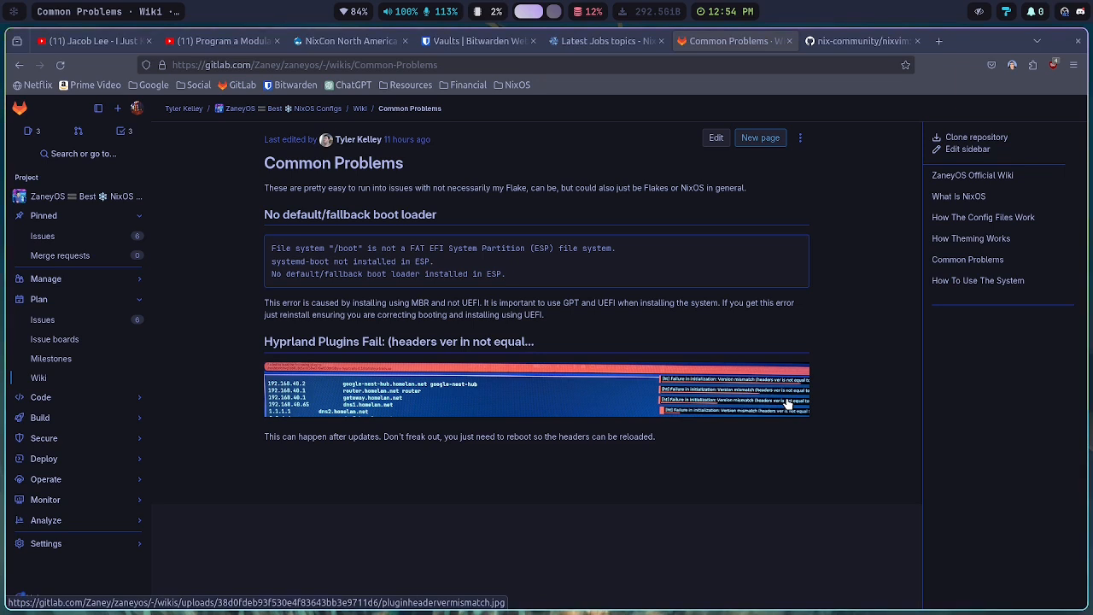
{"action": "mouse_move", "coordinate": [786, 404]}
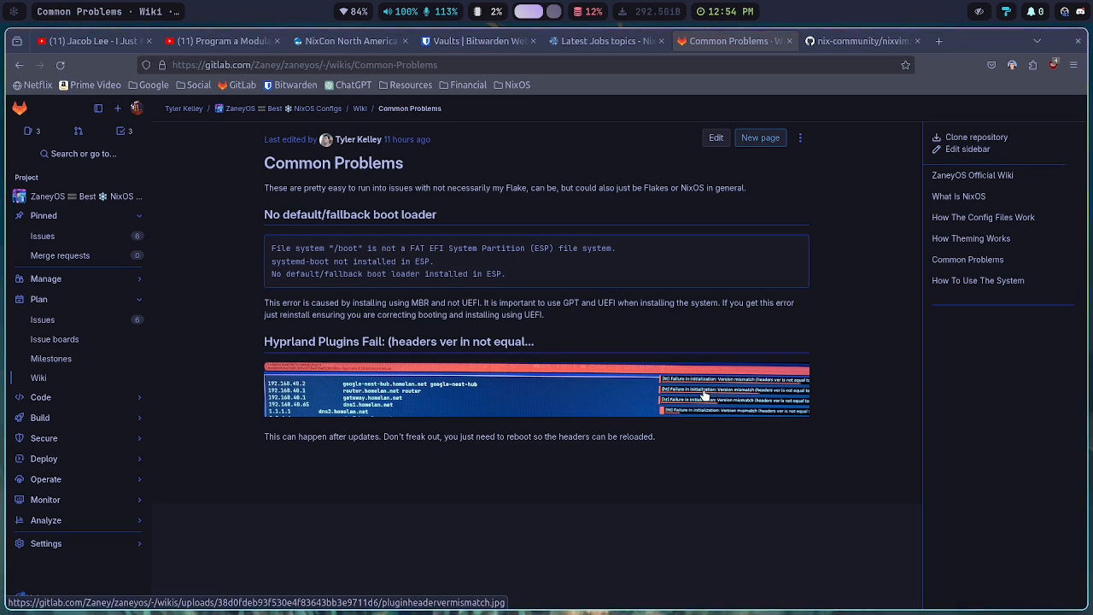
{"action": "mouse_move", "coordinate": [699, 391]}
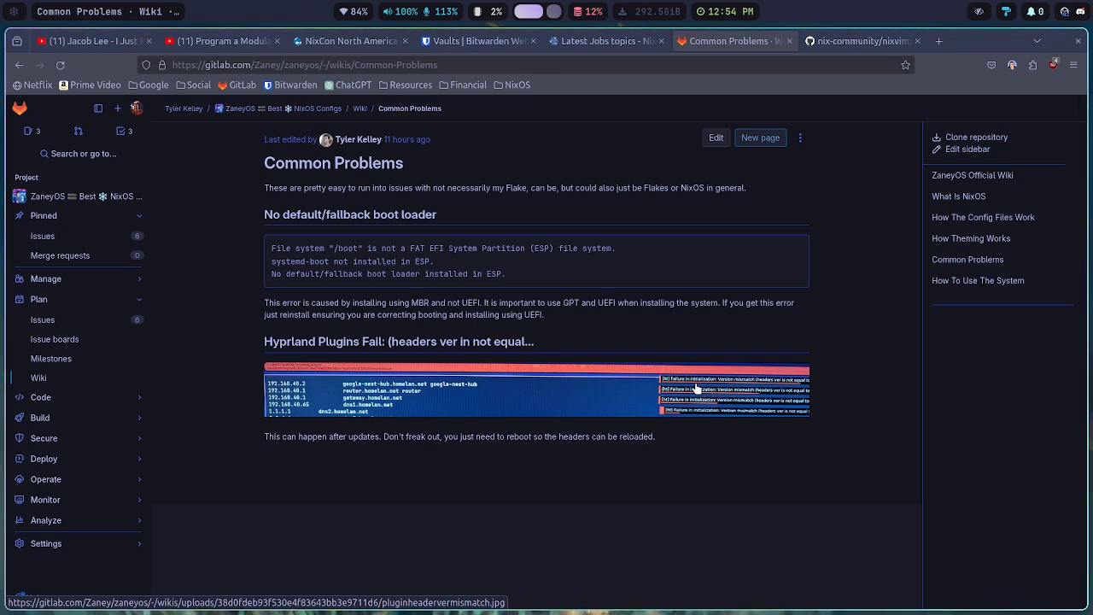
{"action": "mouse_move", "coordinate": [684, 352]}
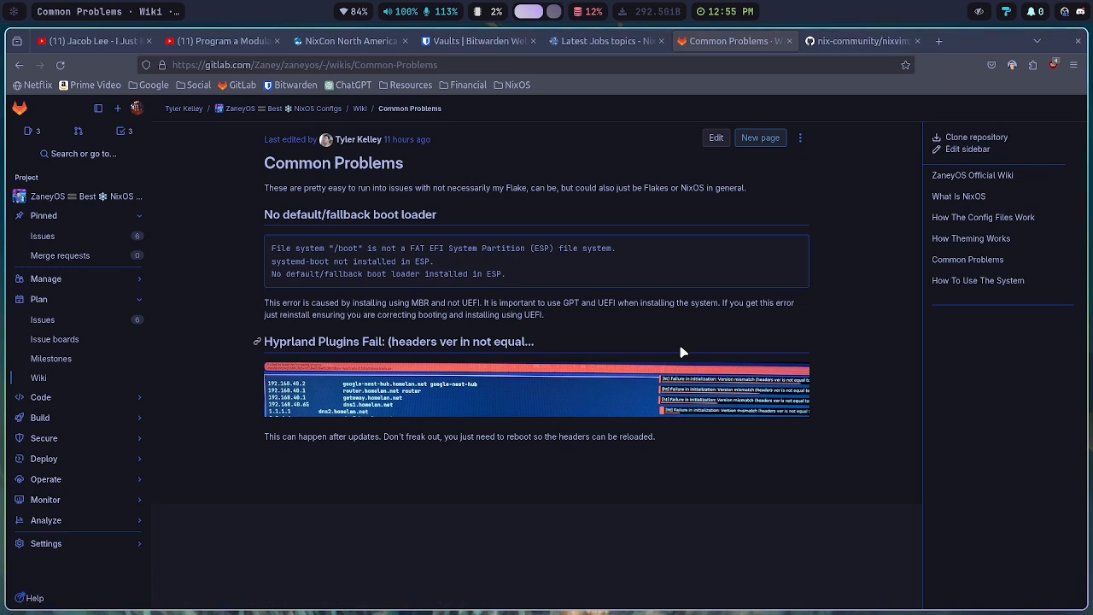
{"action": "mouse_move", "coordinate": [684, 360]}
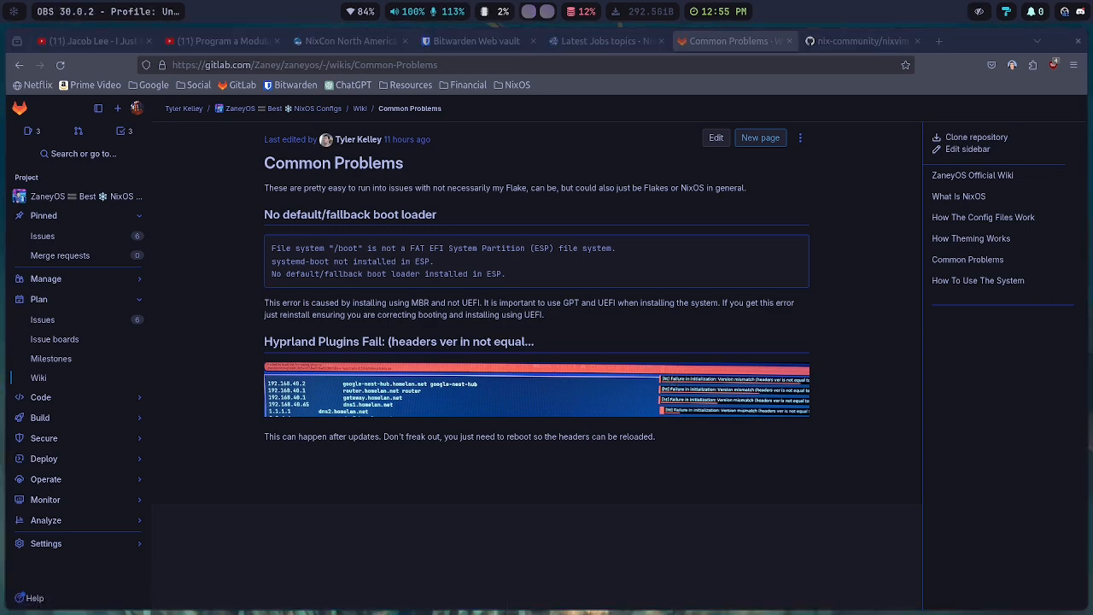
{"action": "mouse_move", "coordinate": [92, 246]}
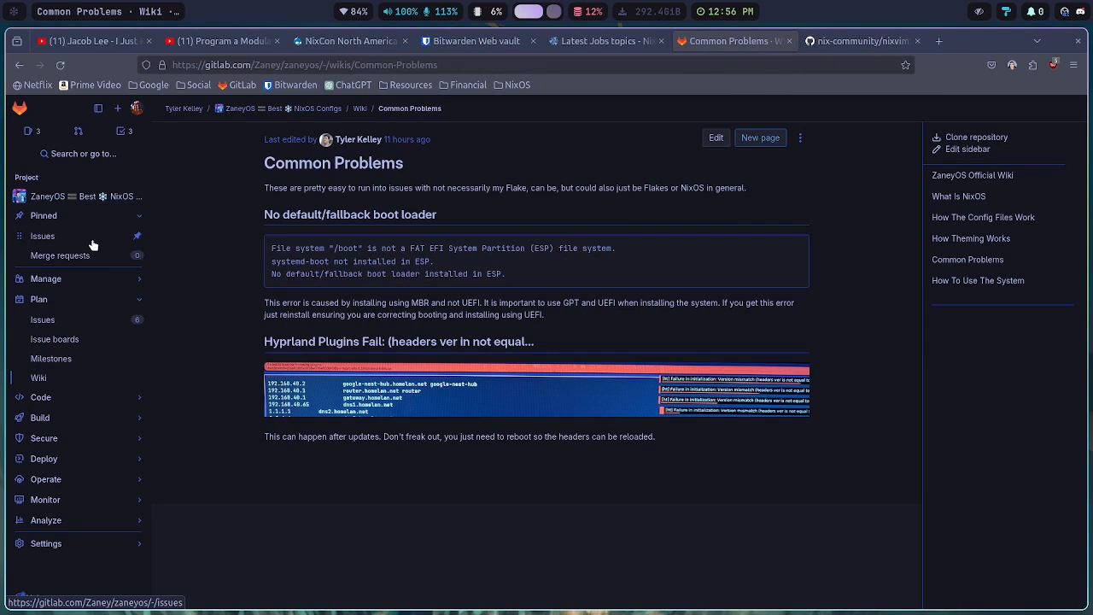
Open the ZaneyOS project's Issues list from the Pinned sidebar section
{"action": "left_click", "coordinate": [43, 236]}
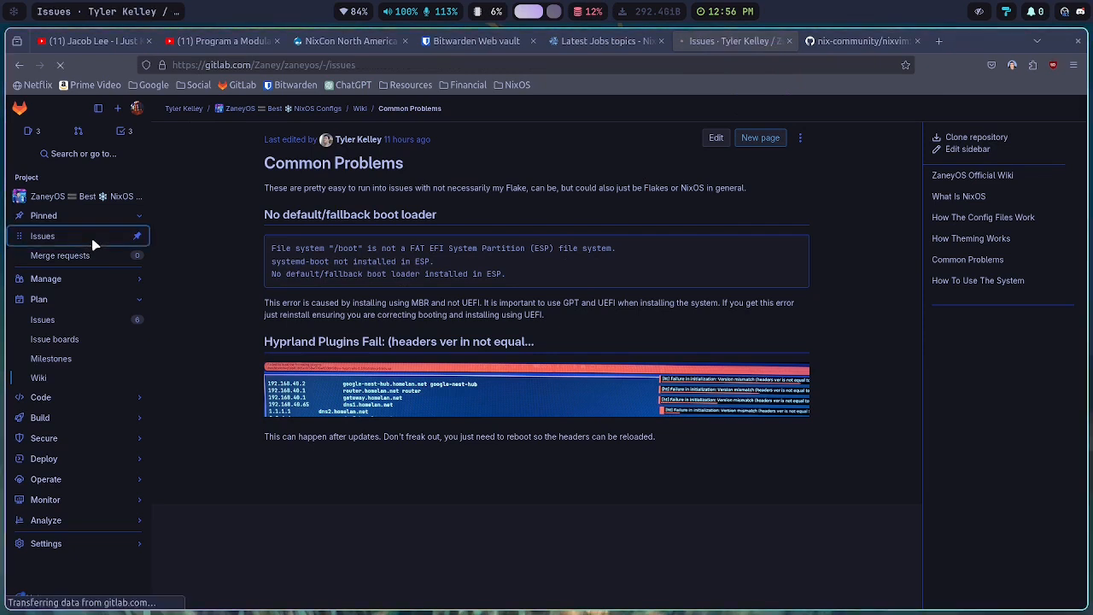
{"action": "left_click", "coordinate": [42, 236]}
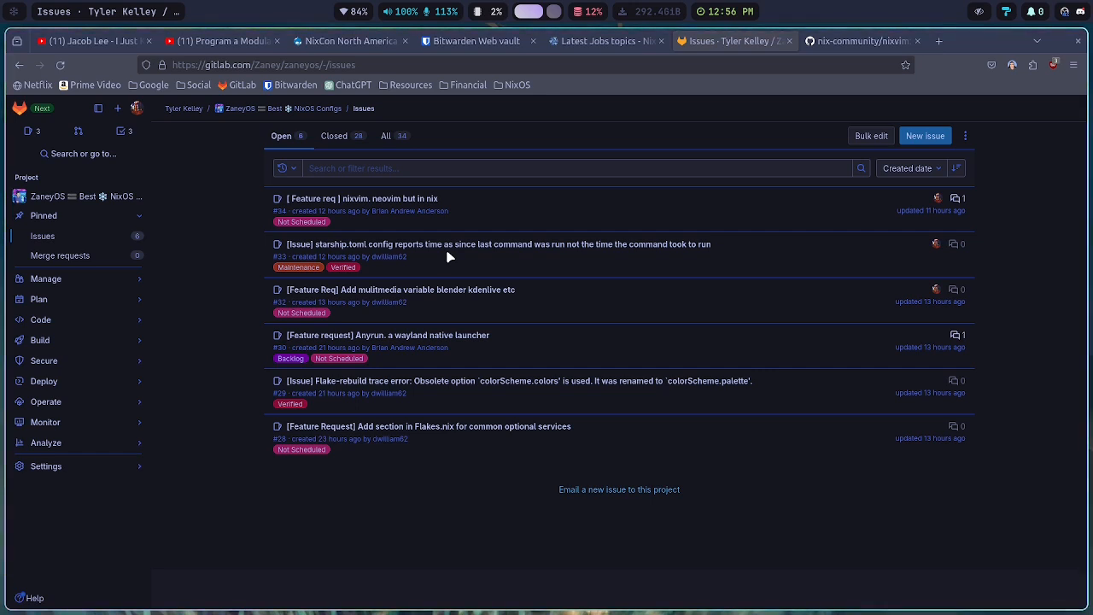
{"action": "mouse_move", "coordinate": [498, 244]}
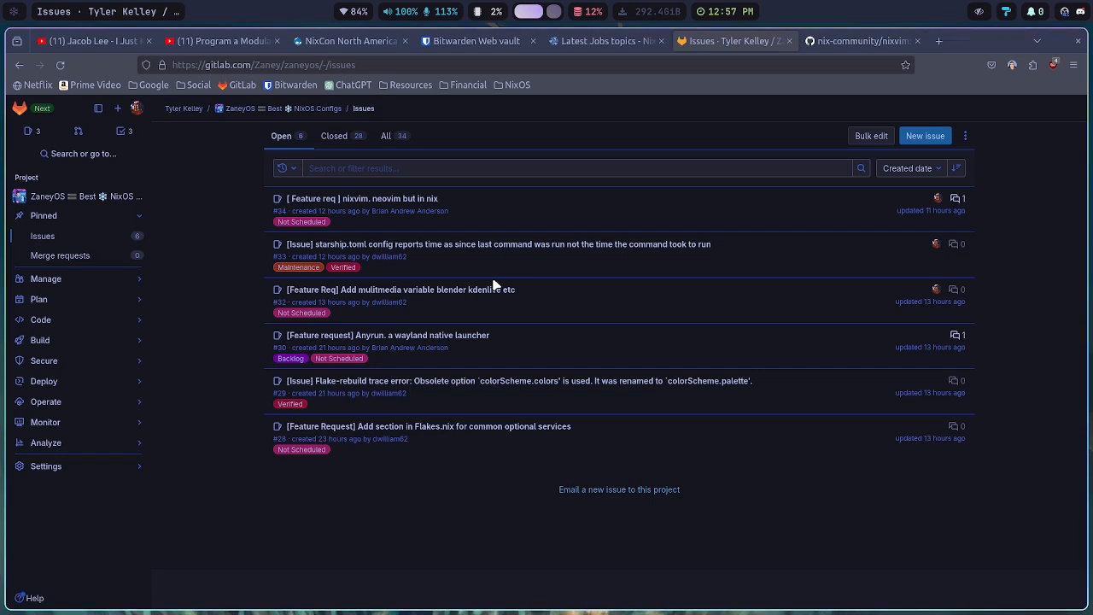
{"action": "mouse_move", "coordinate": [724, 246]}
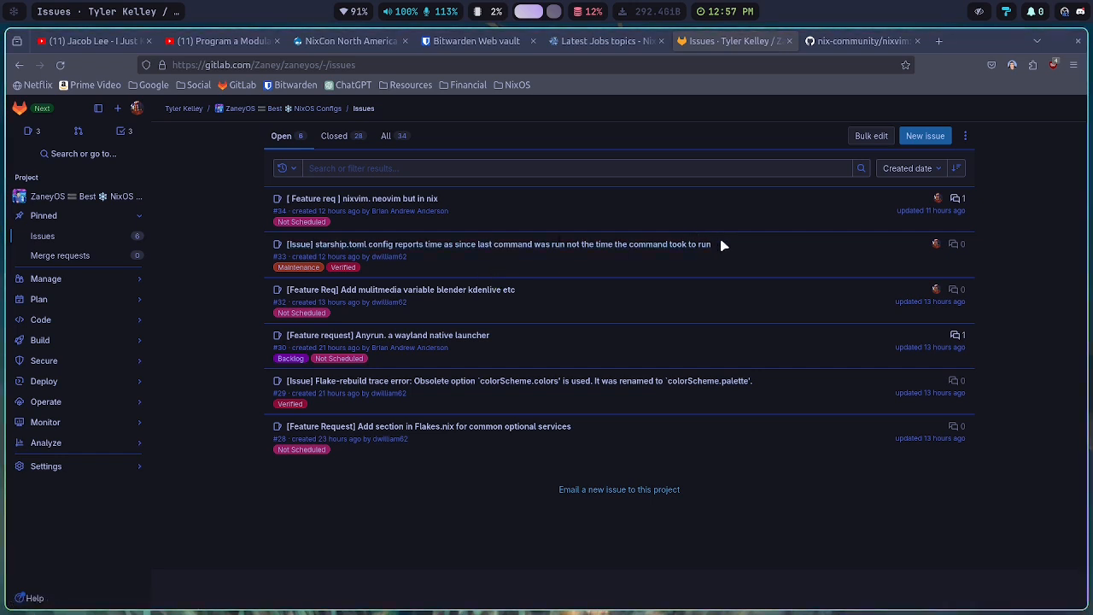
{"action": "mouse_move", "coordinate": [651, 320]}
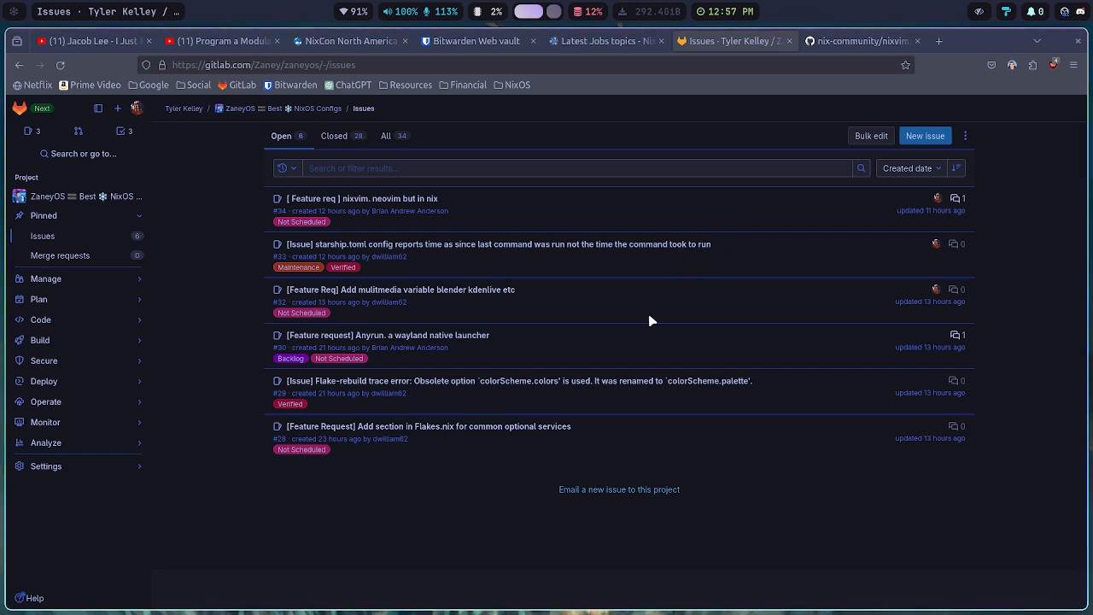
{"action": "mouse_move", "coordinate": [579, 326]}
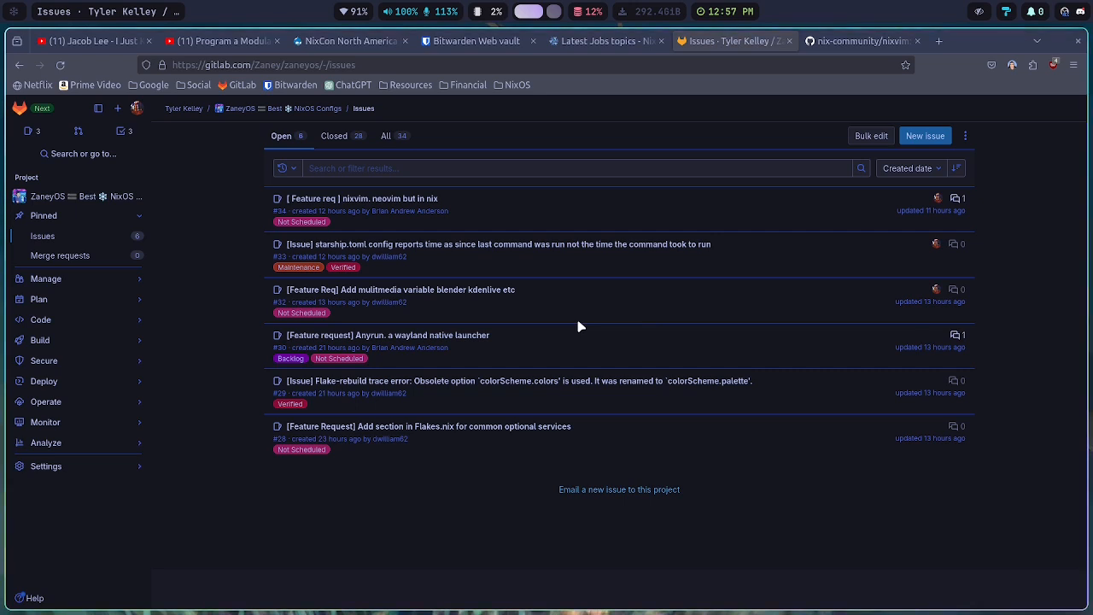
{"action": "mouse_move", "coordinate": [450, 261]}
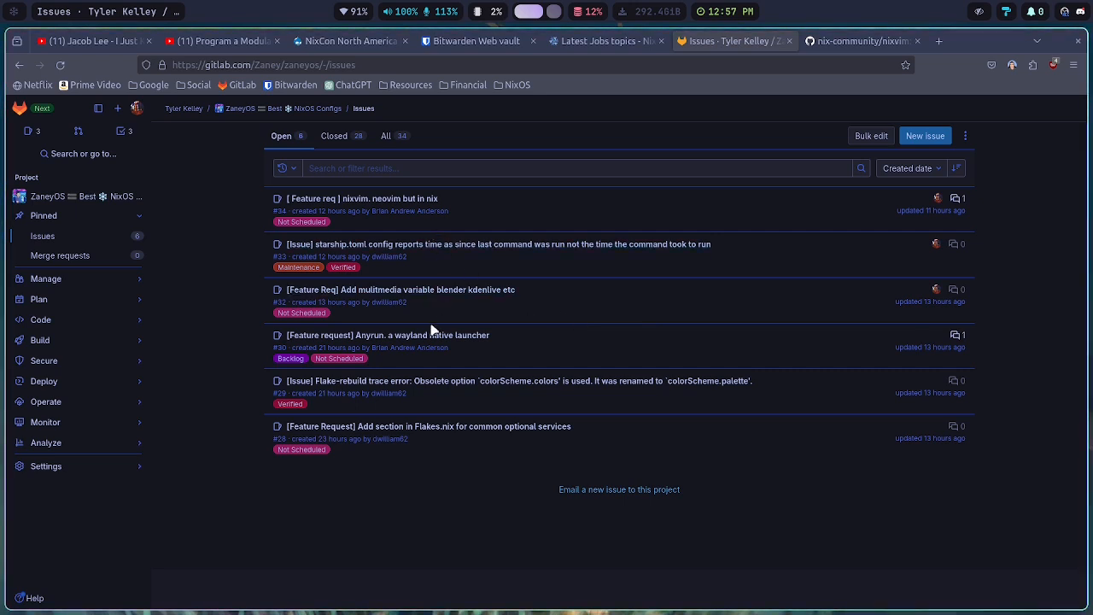
{"action": "mouse_move", "coordinate": [323, 397]}
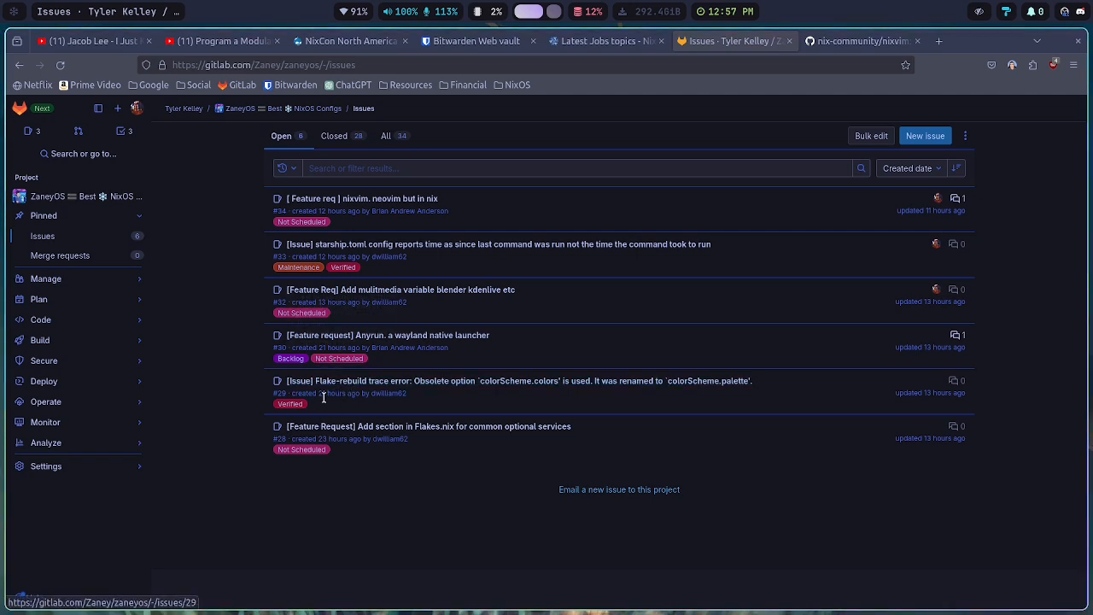
{"action": "mouse_move", "coordinate": [290, 404]}
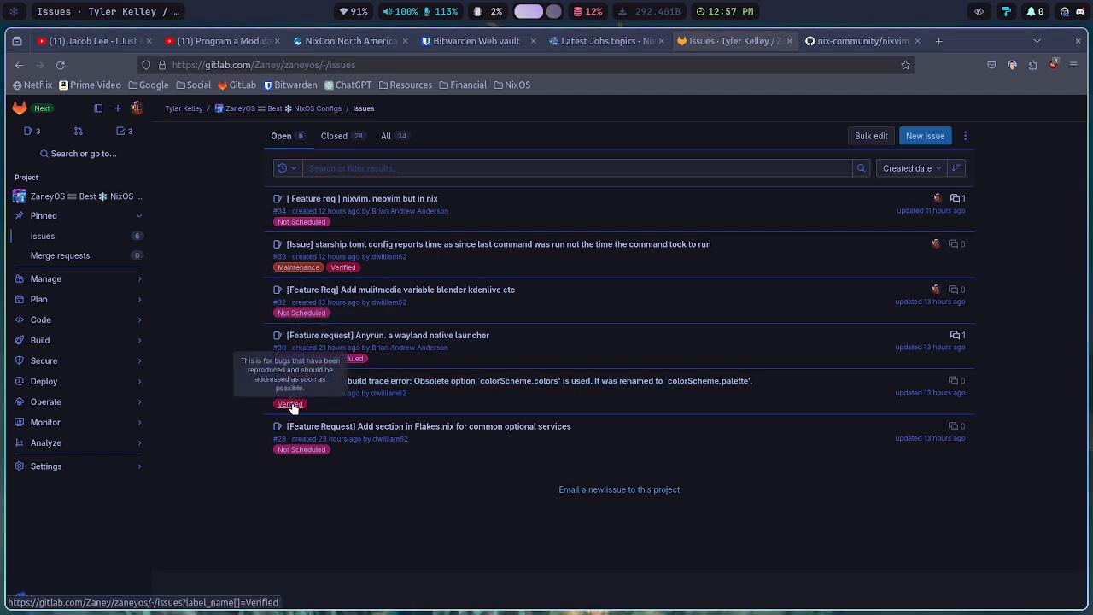
{"action": "mouse_move", "coordinate": [294, 281]}
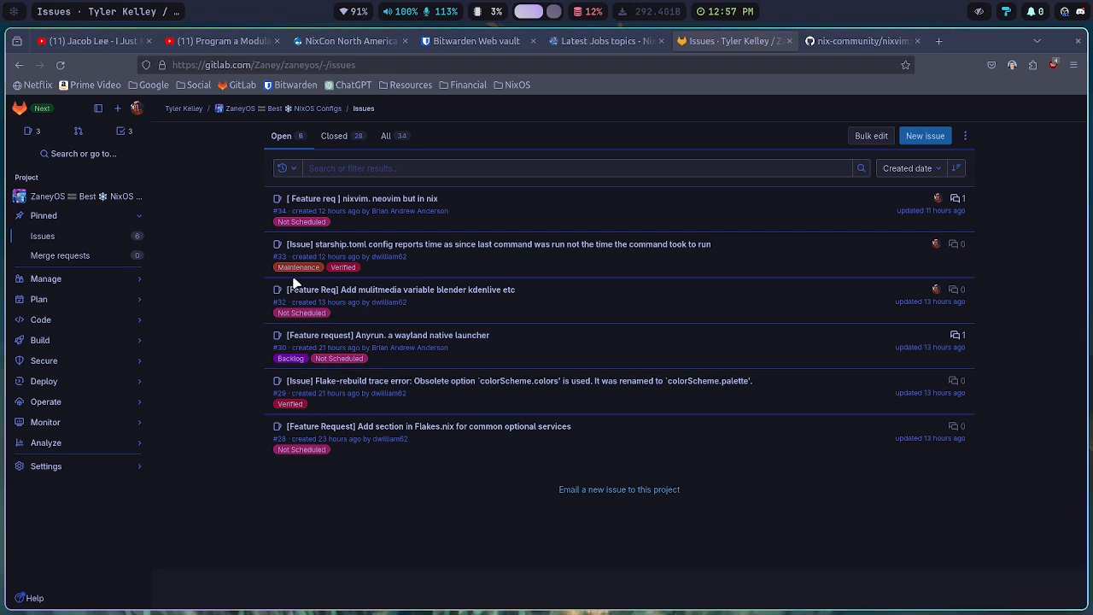
{"action": "mouse_move", "coordinate": [296, 322]}
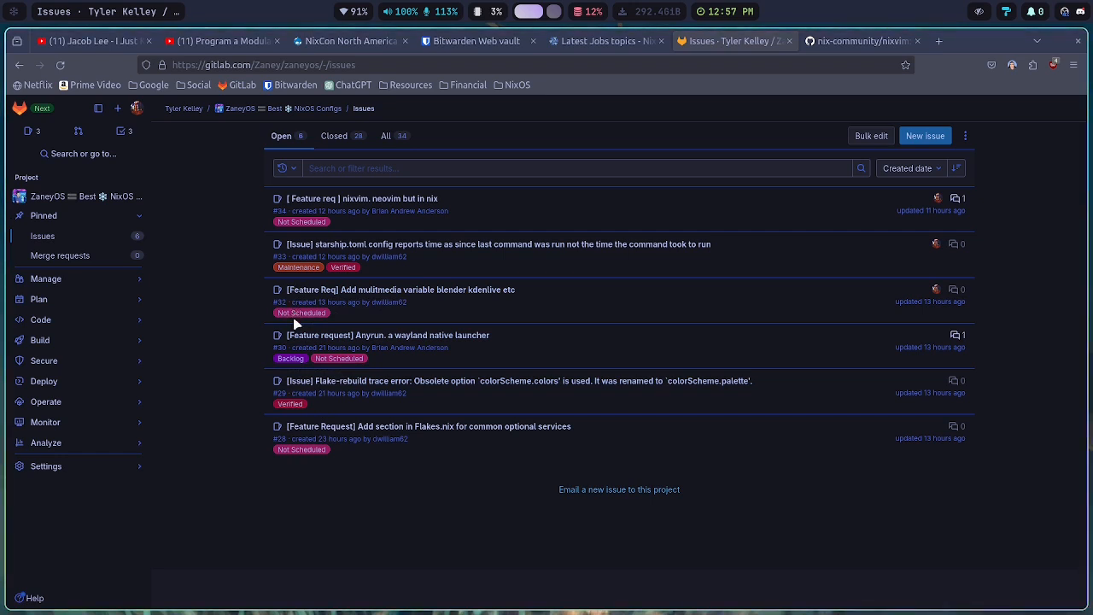
{"action": "mouse_move", "coordinate": [301, 312]}
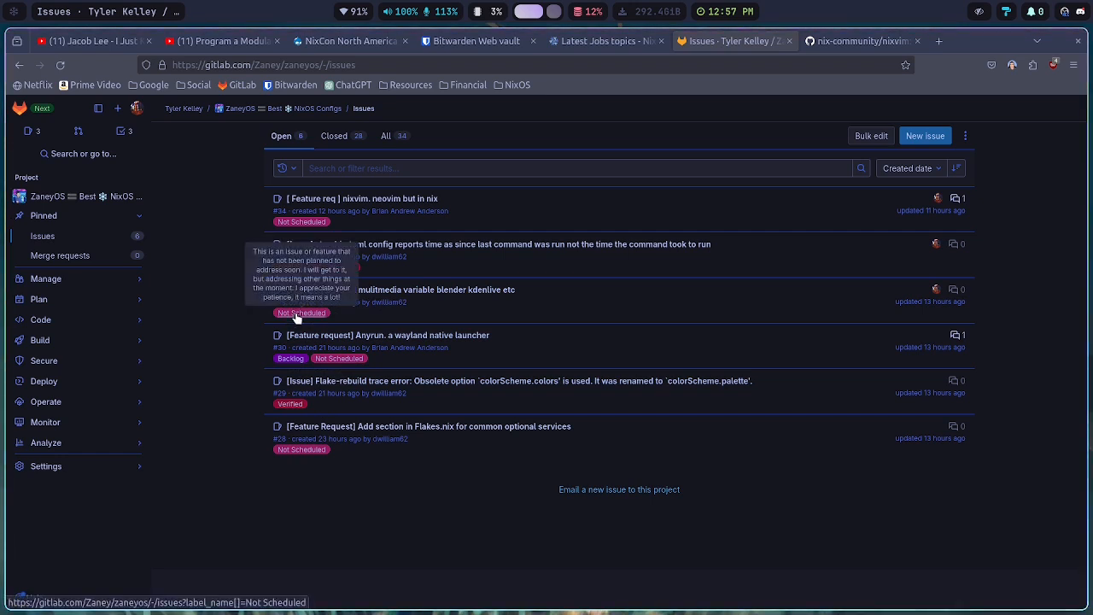